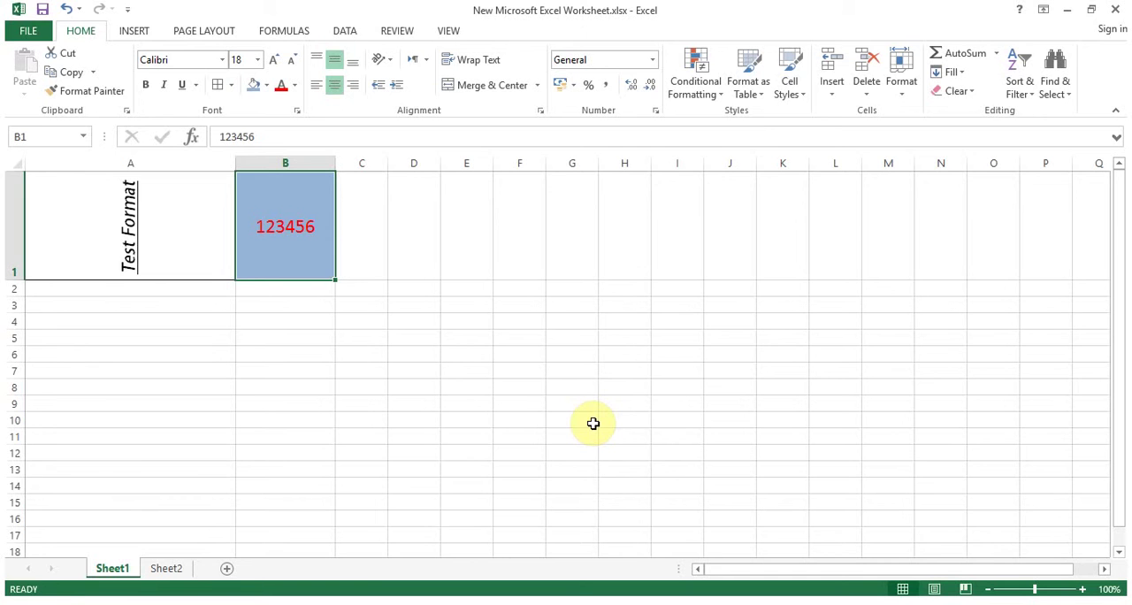
pyautogui.moveTo(209, 248)
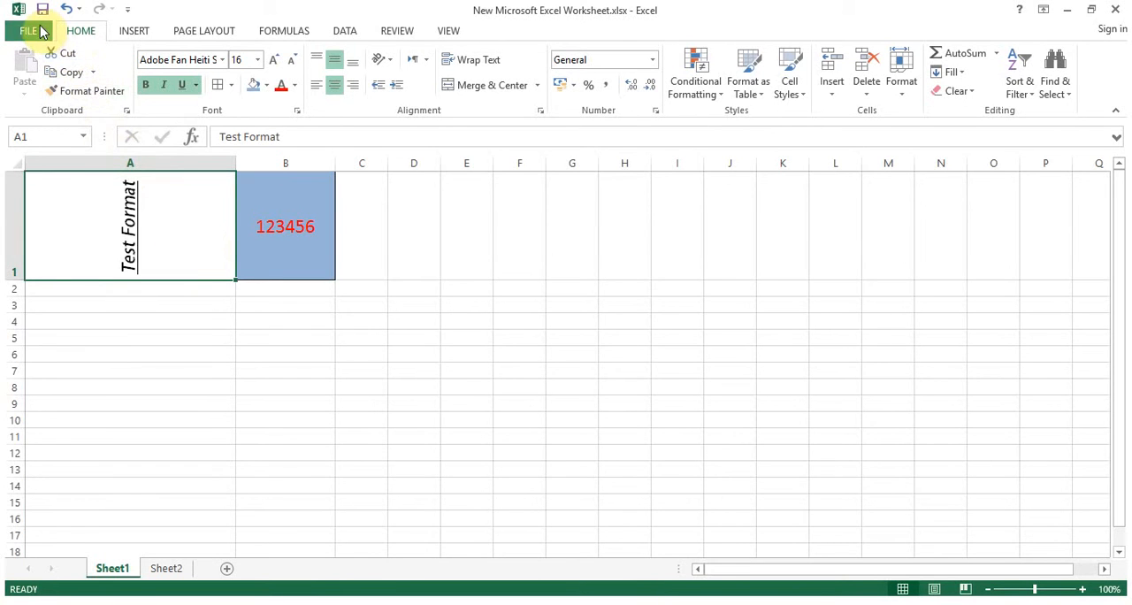
# Step: Start a new blank workbook from the File menu's New gallery
pyautogui.click(28, 30)
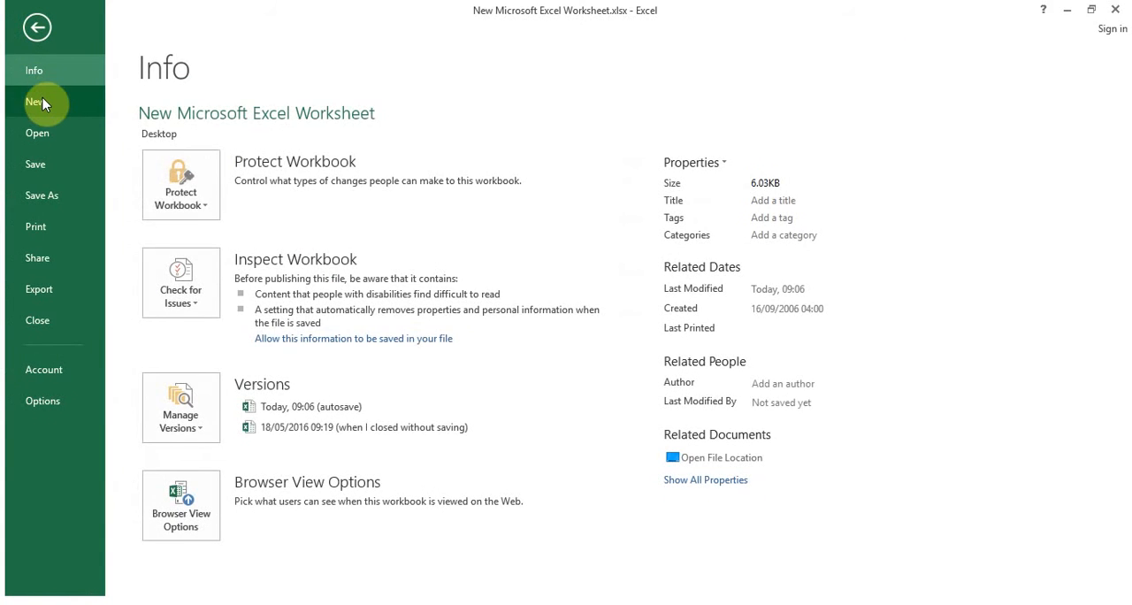
pyautogui.click(35, 101)
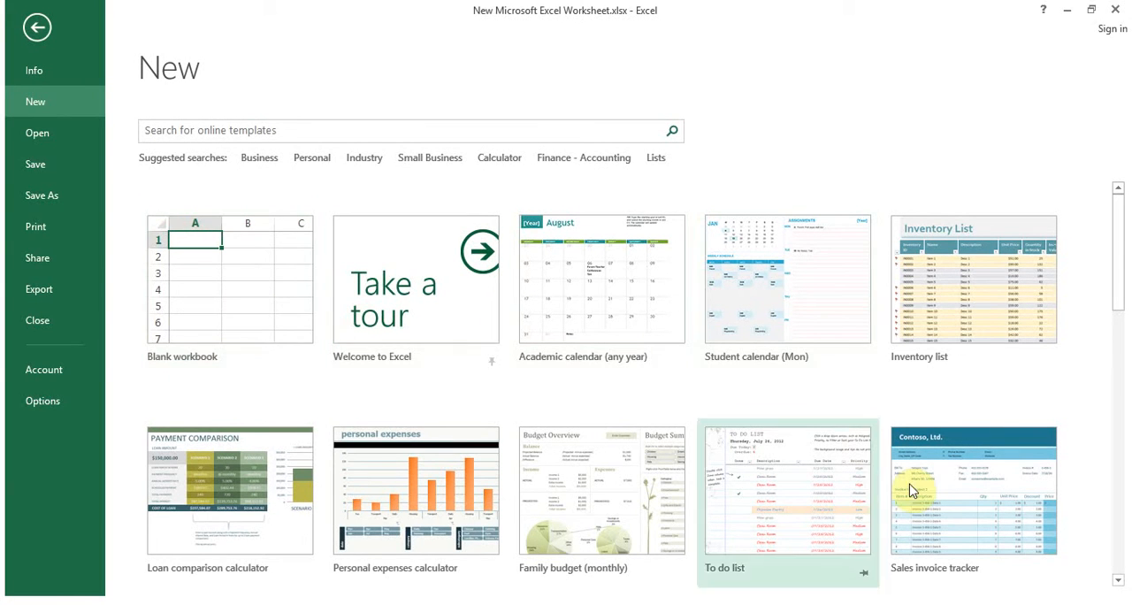
pyautogui.moveTo(276, 311)
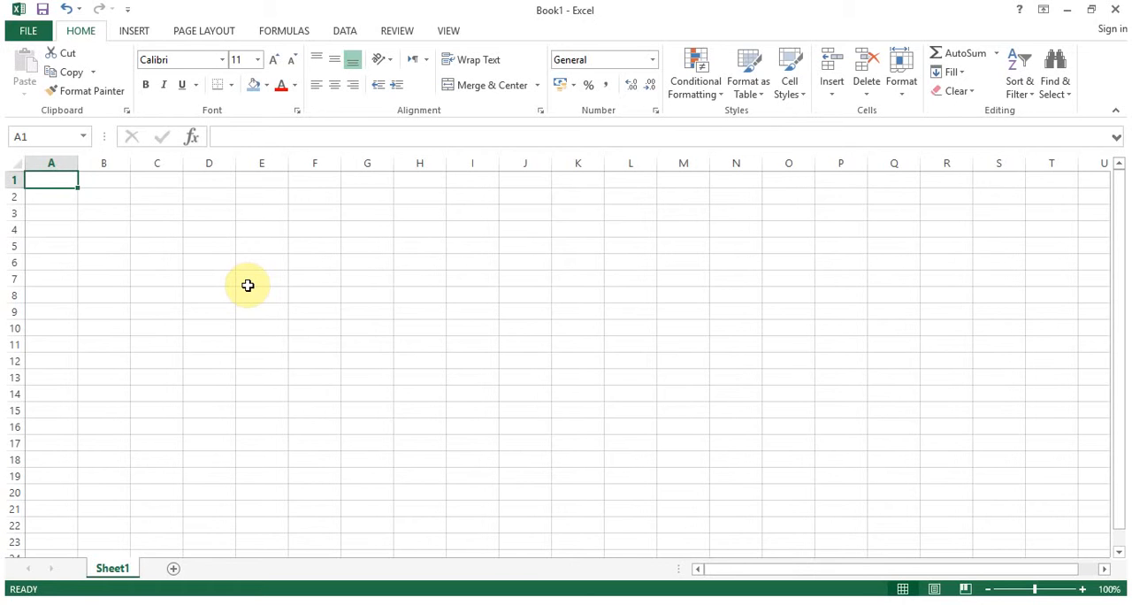
# Step: Enter a title in A1, 'Utility Bills' in A2, then retitle A1 as 'Monthly Expenses'
pyautogui.write('Dilay')
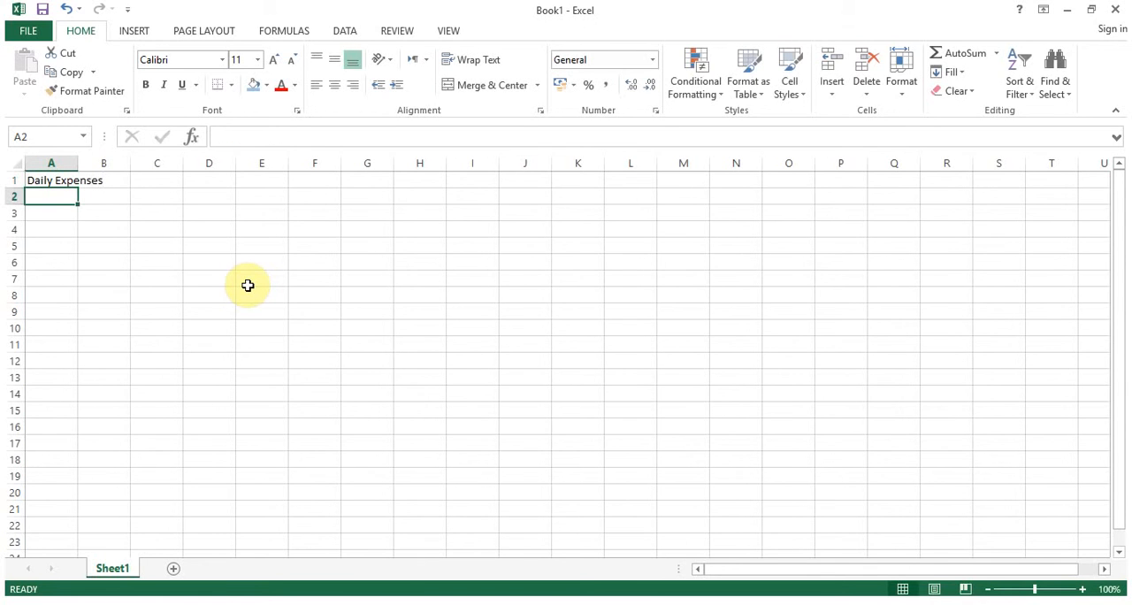
pyautogui.click(102, 180)
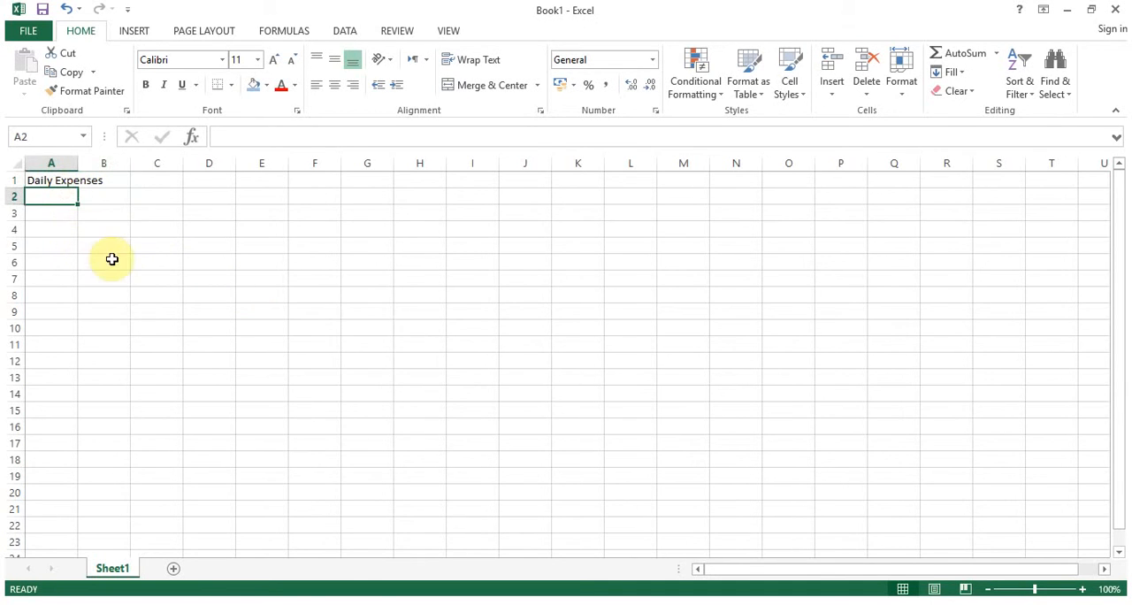
pyautogui.write('Util')
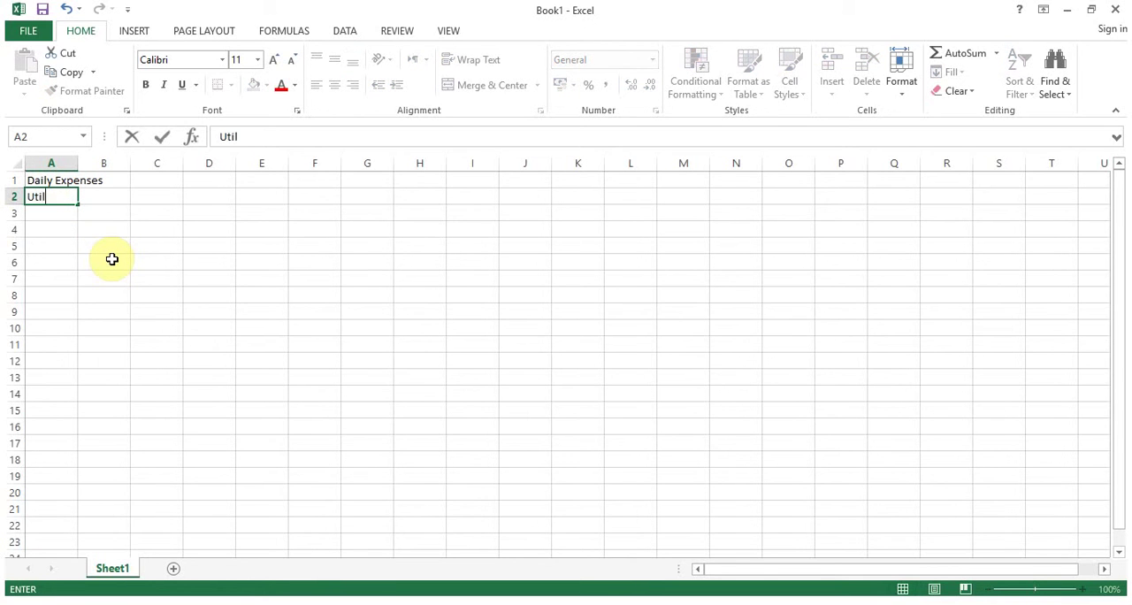
pyautogui.write('ity Bi')
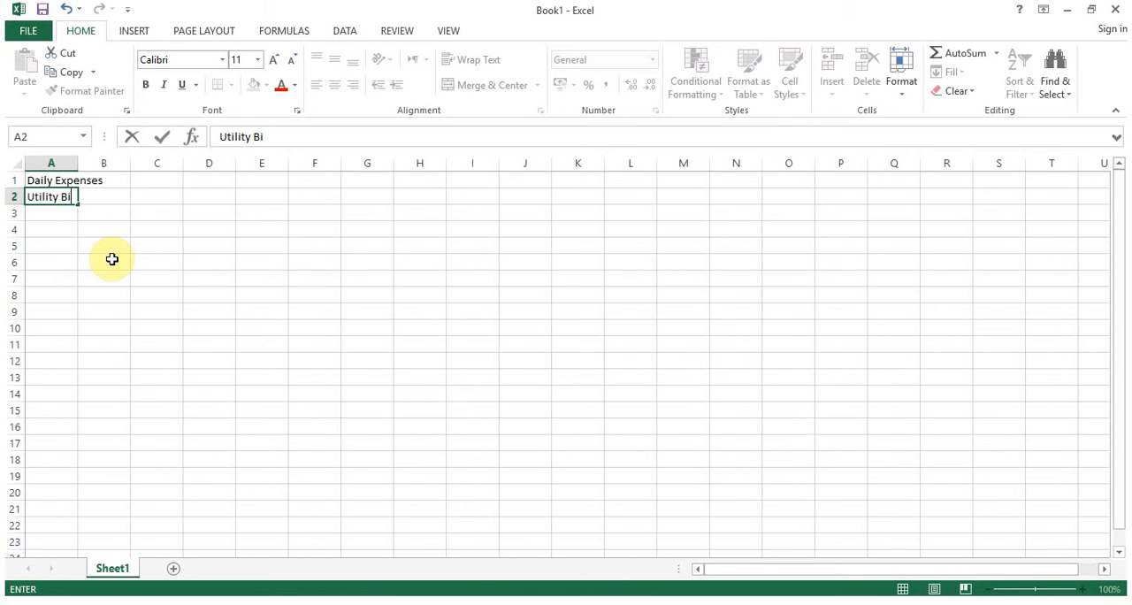
pyautogui.press('Return')
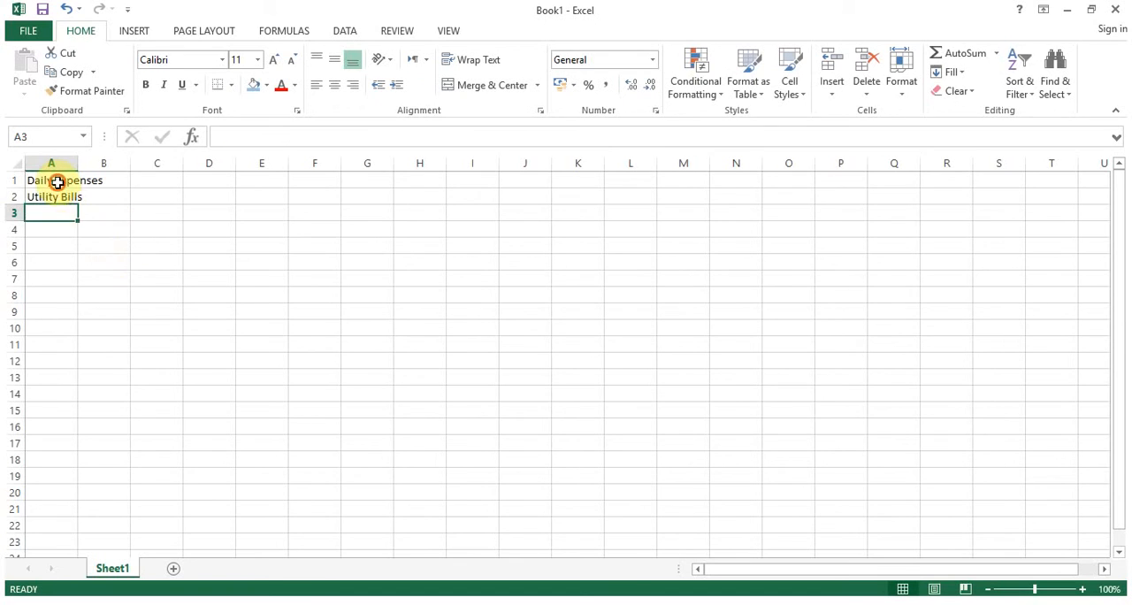
pyautogui.doubleClick(50, 180)
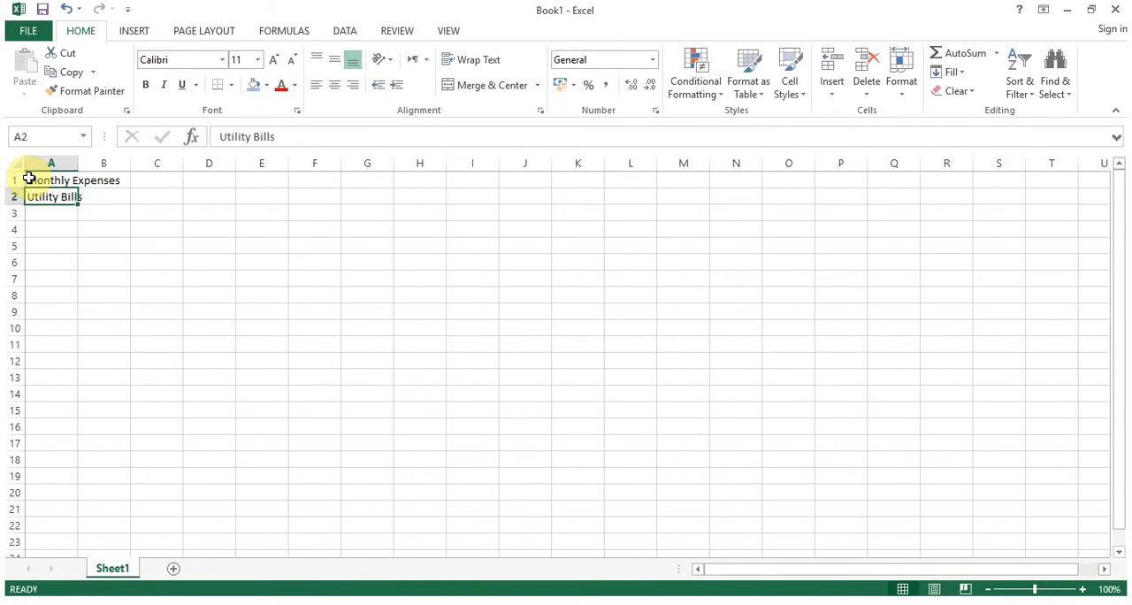
# Step: Add 'Transportation' in B2 and 'Credit Card Payment' in C2
pyautogui.click(103, 196)
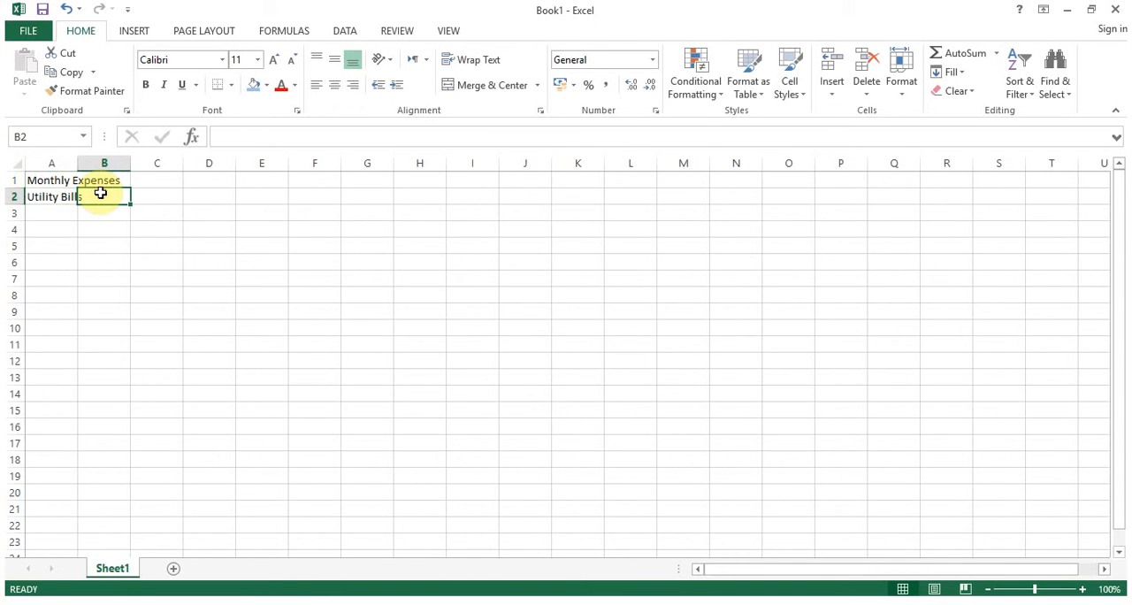
pyautogui.write('Transportation')
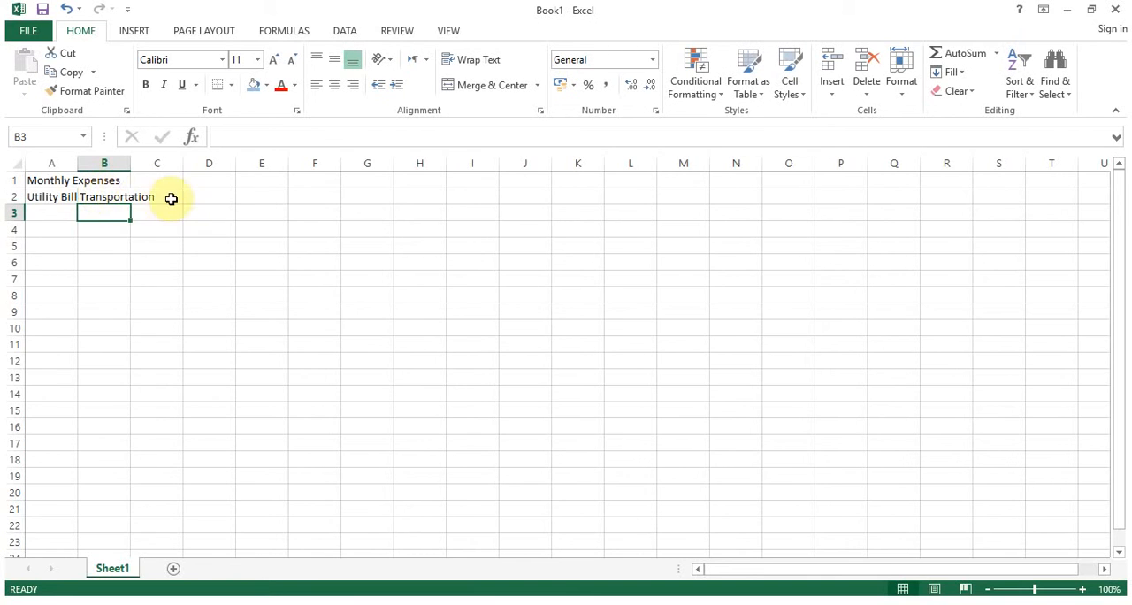
pyautogui.click(156, 197)
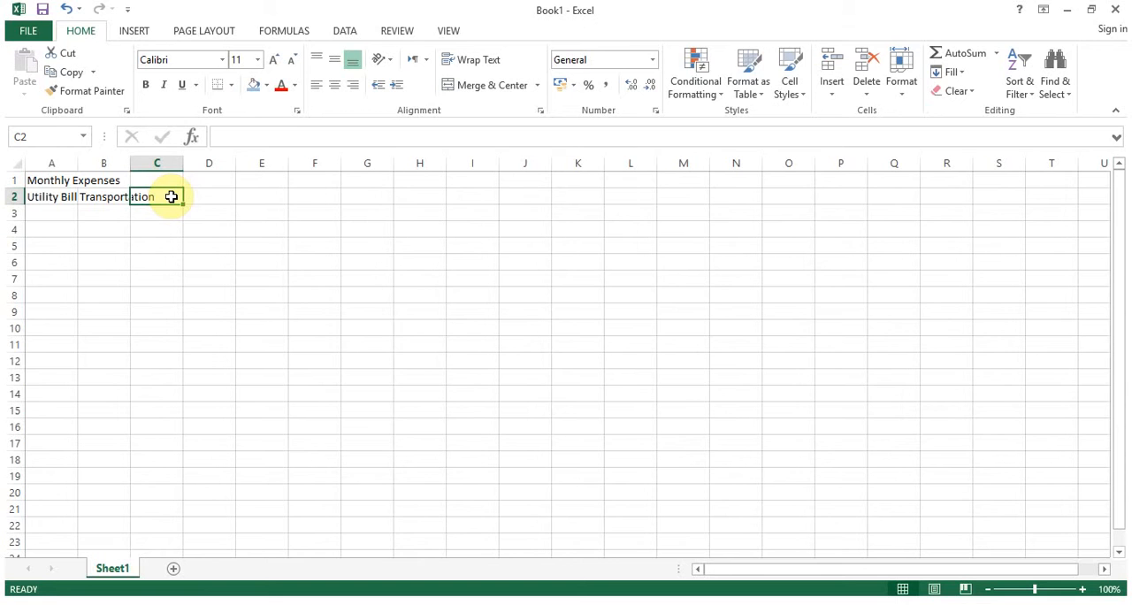
pyautogui.write('Credit')
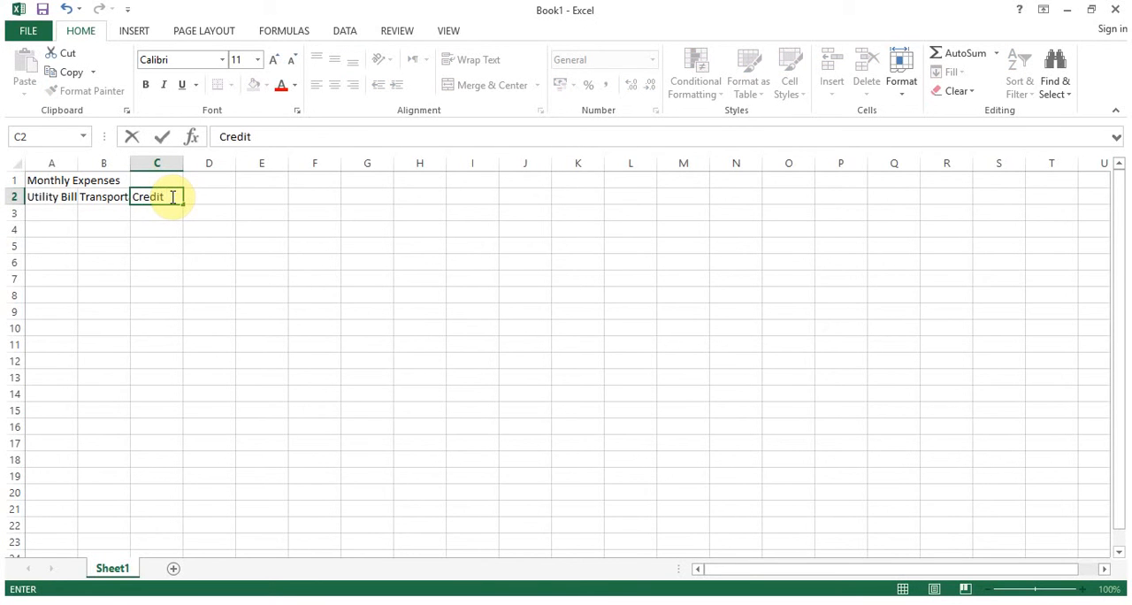
pyautogui.write('Card Payment')
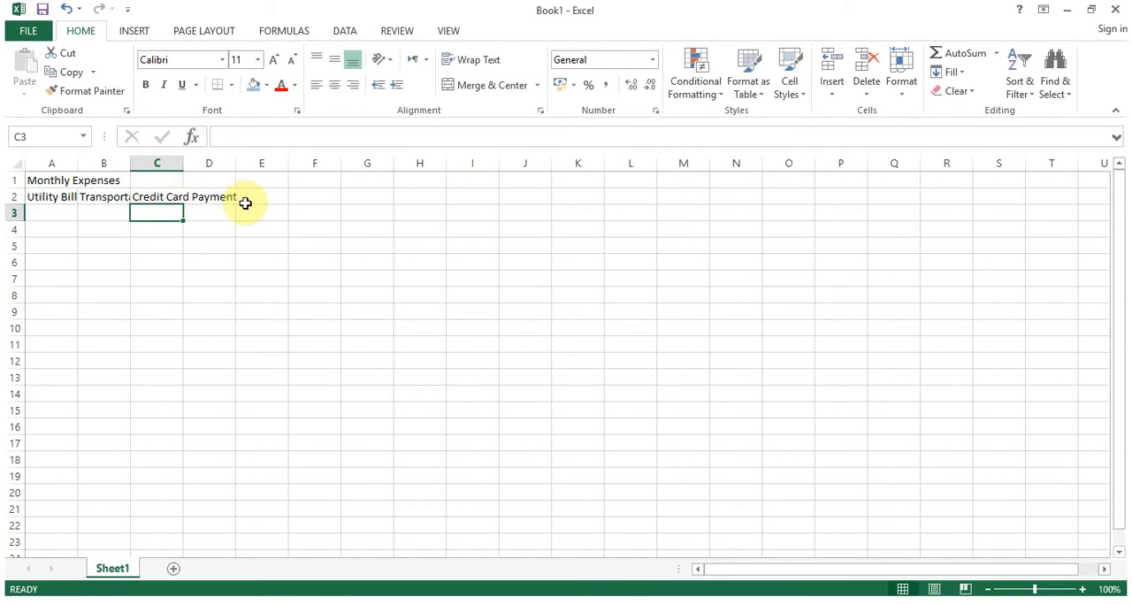
# Step: Widen columns A, B and C so Utility Bills, Transportation and Credit Card Payment show fully
pyautogui.moveTo(127, 162); pyautogui.dragTo(176, 163)
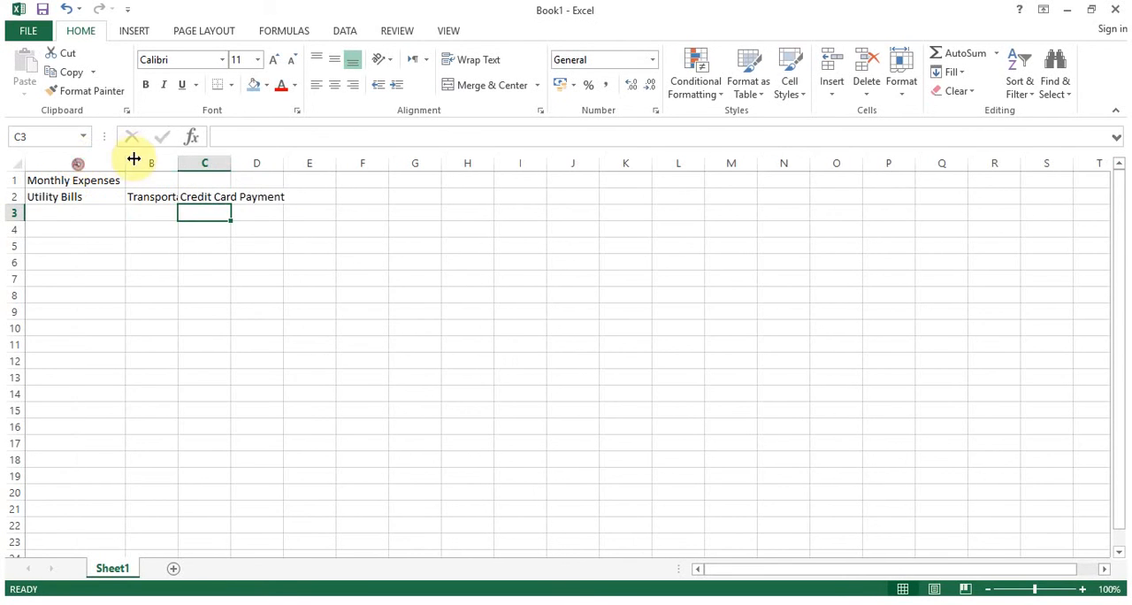
pyautogui.moveTo(177, 162); pyautogui.dragTo(207, 163)
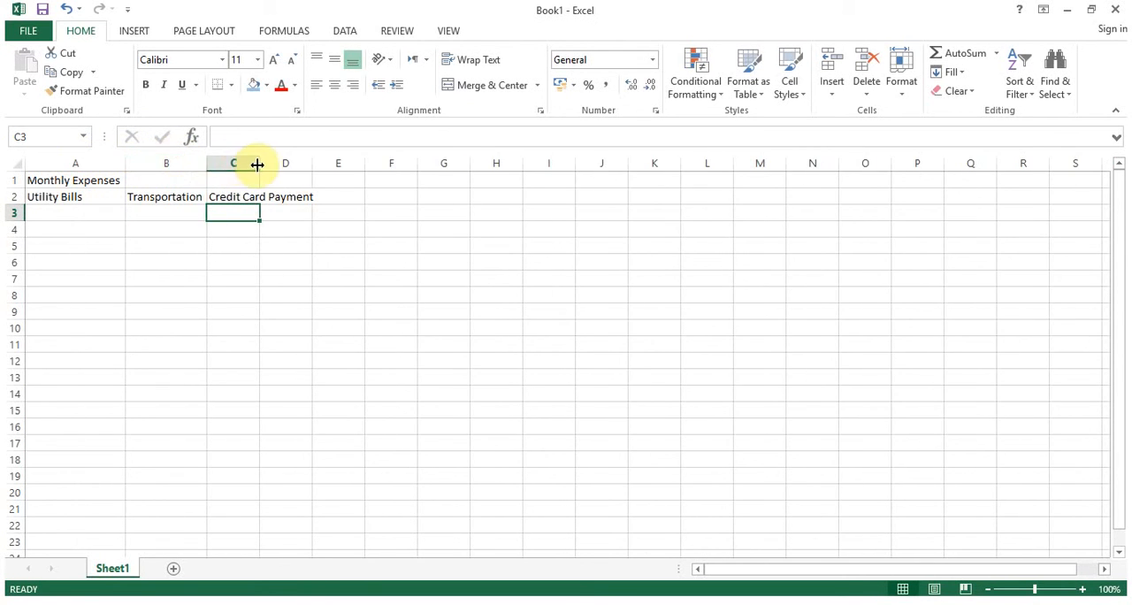
pyautogui.moveTo(258, 163); pyautogui.dragTo(318, 163)
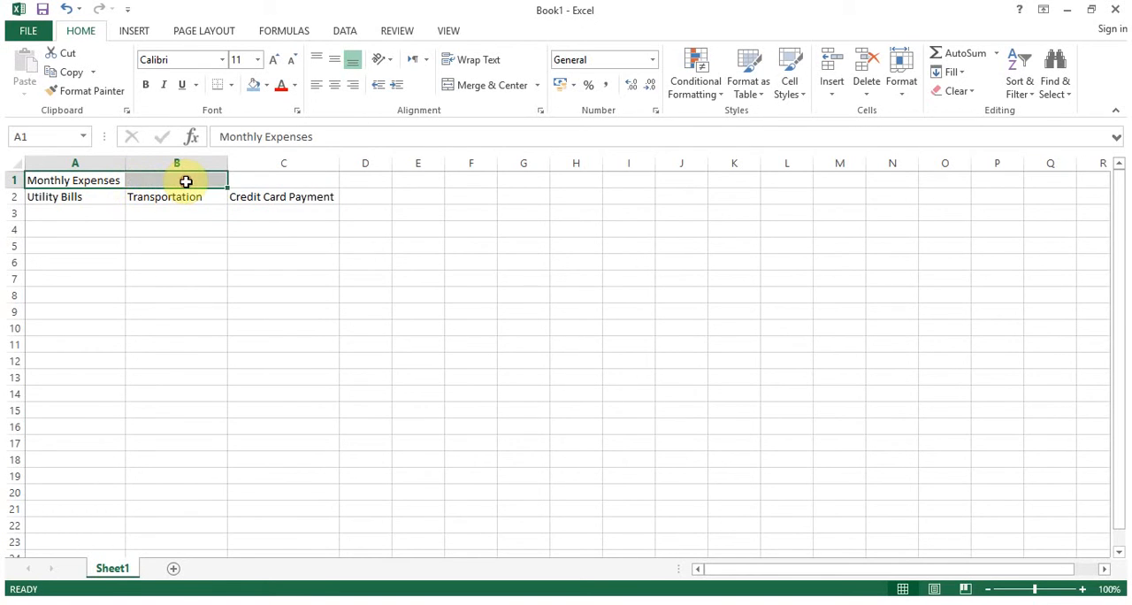
pyautogui.click(75, 181)
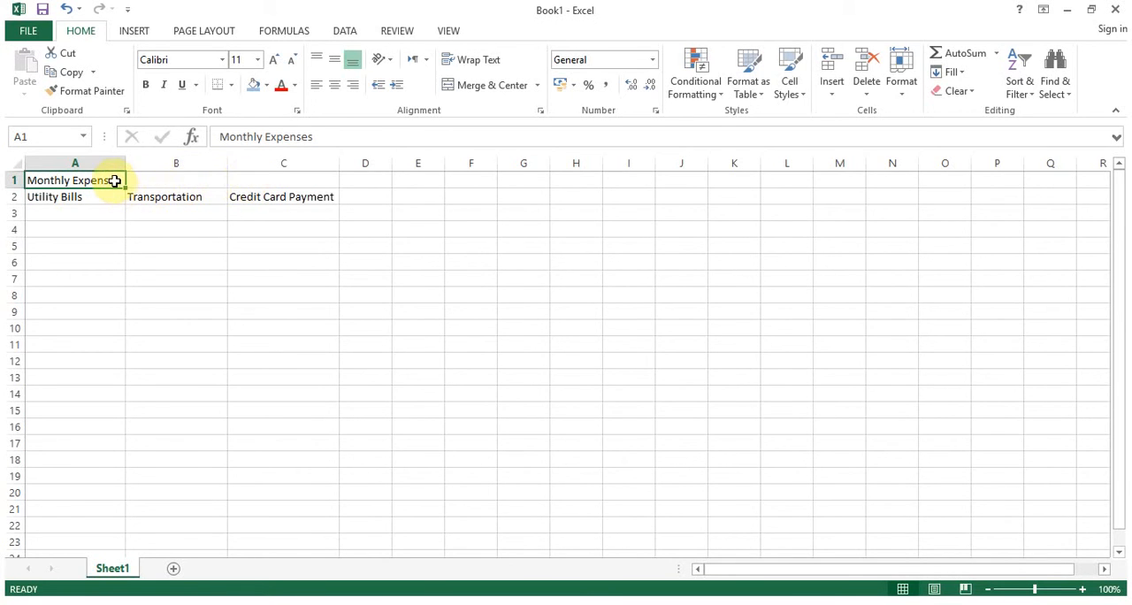
# Step: Merge A1:C1 into one title cell via Format Cells' Merge cells option
pyautogui.moveTo(74, 180); pyautogui.dragTo(177, 181)
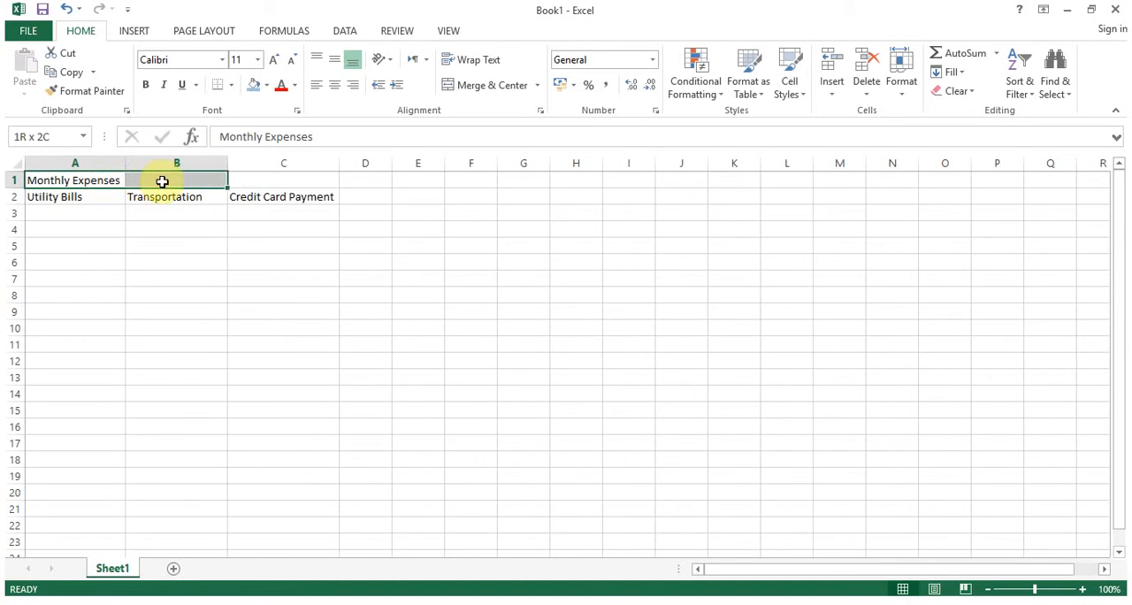
pyautogui.click(283, 180)
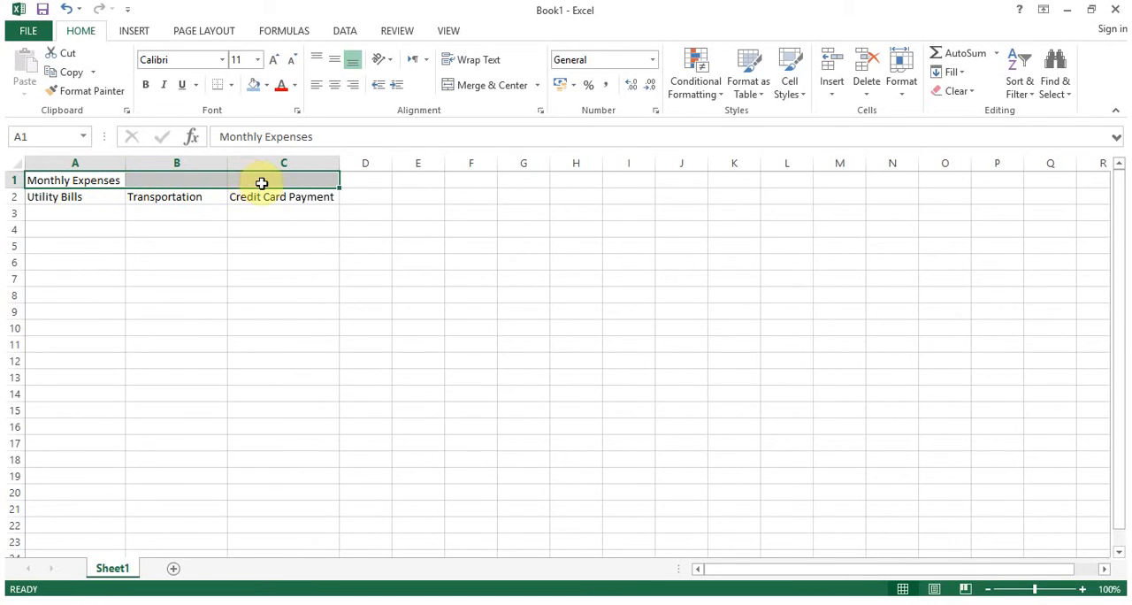
pyautogui.moveTo(486, 85)
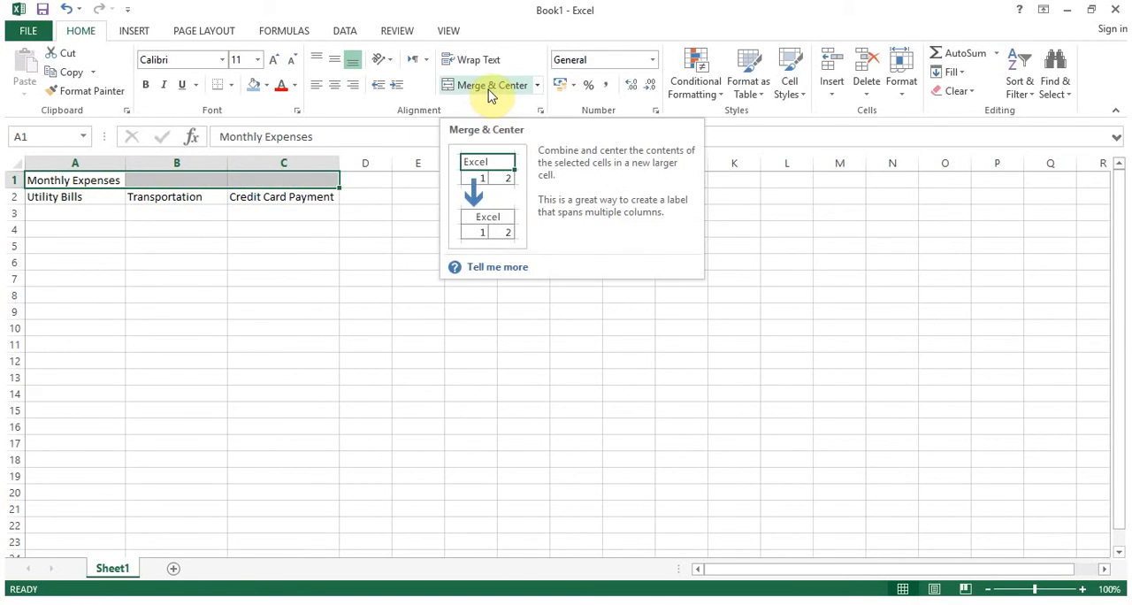
pyautogui.moveTo(251, 174)
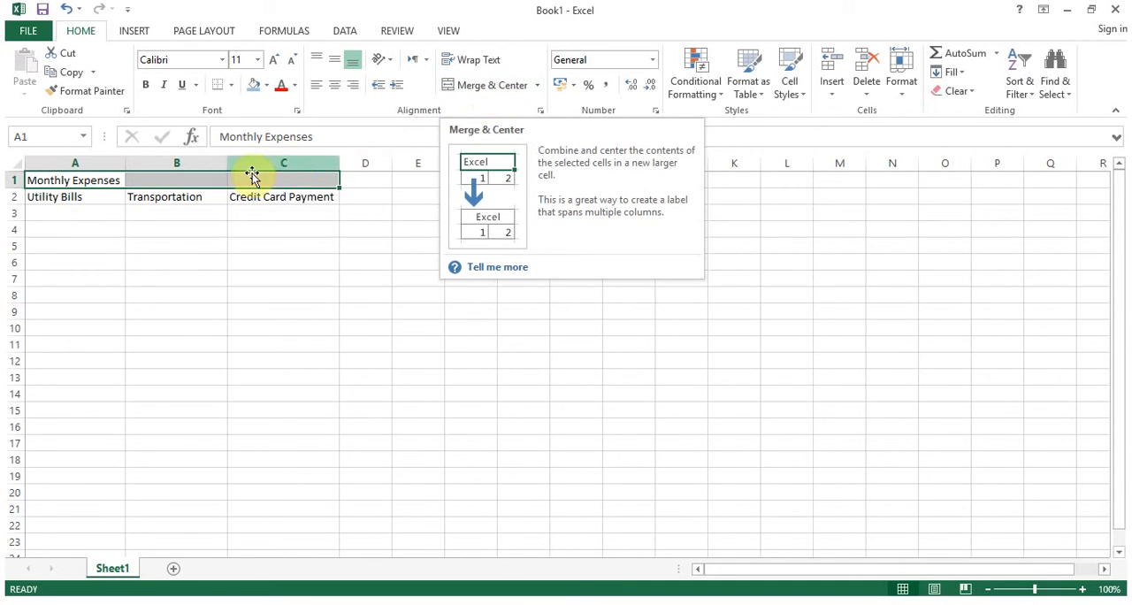
pyautogui.rightClick(251, 181)
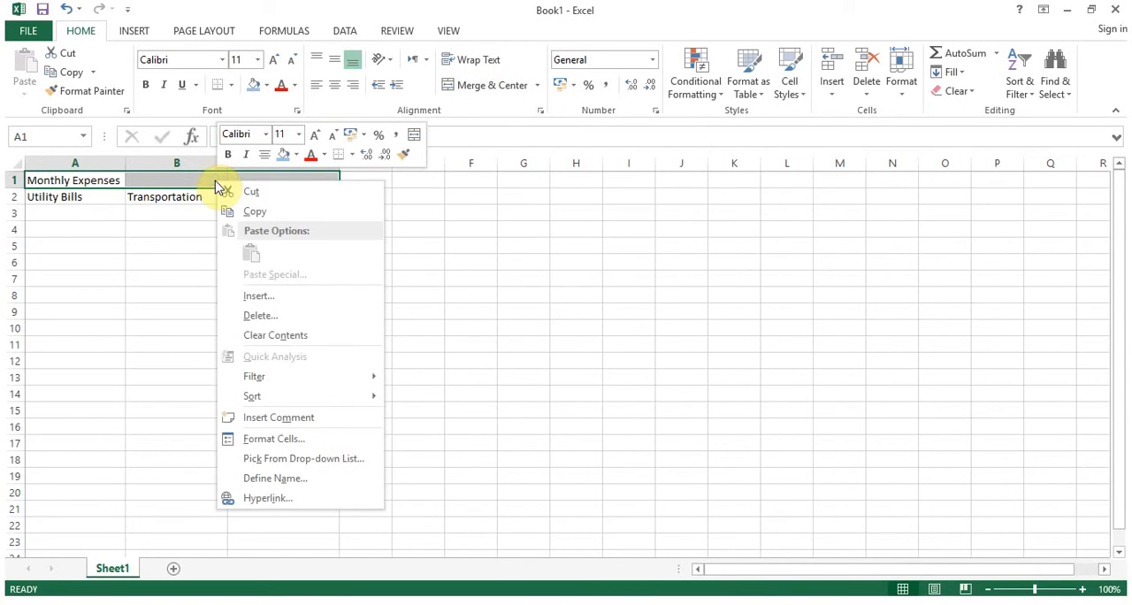
pyautogui.moveTo(308, 396)
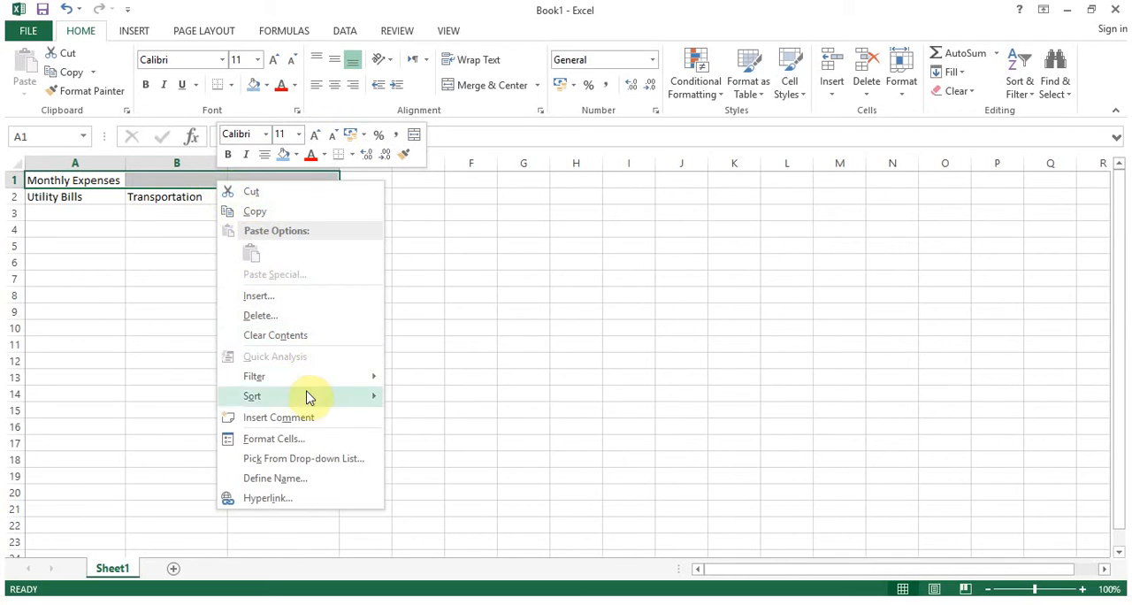
pyautogui.click(274, 439)
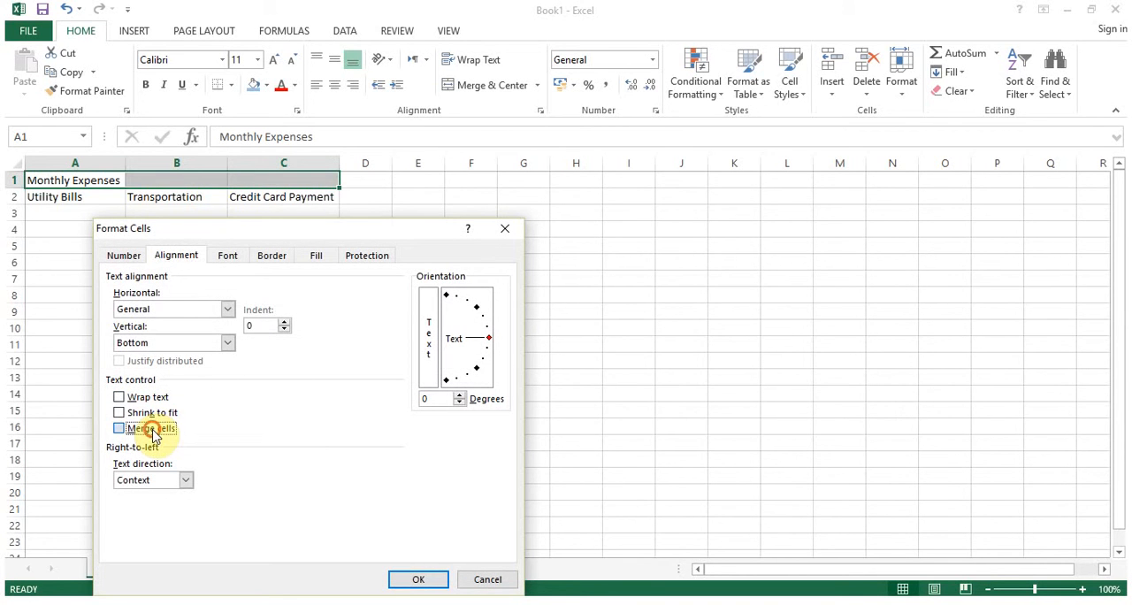
pyautogui.click(118, 428)
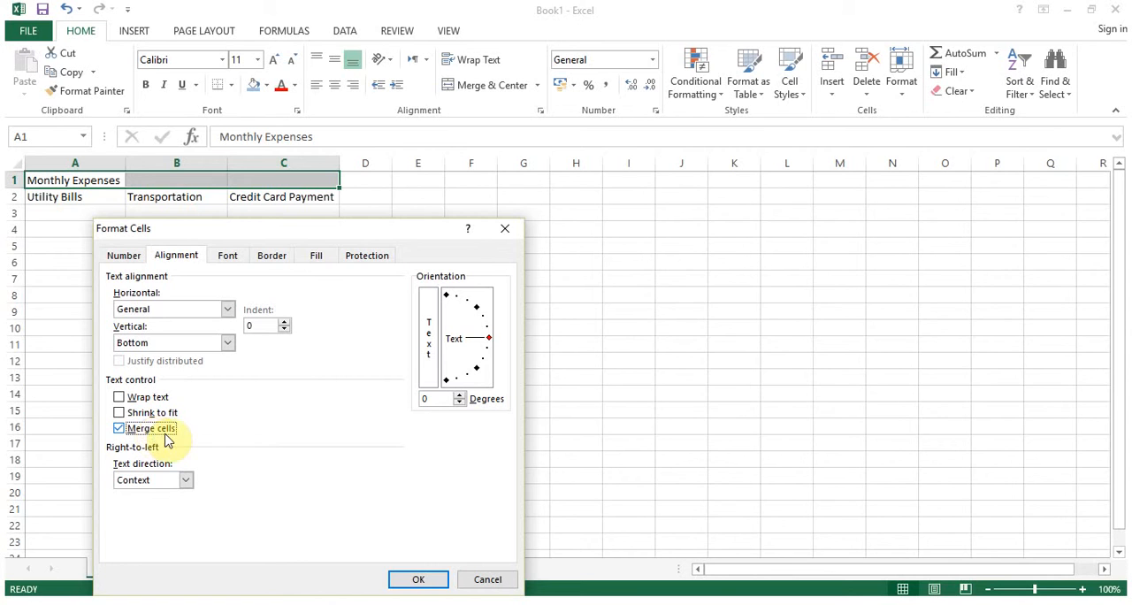
pyautogui.click(417, 580)
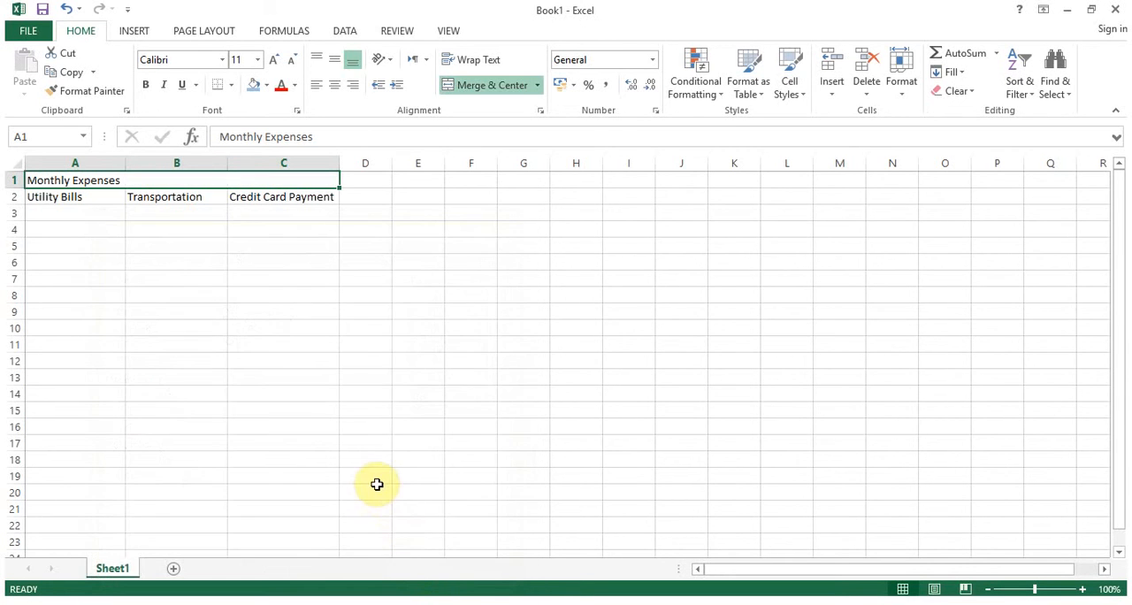
pyautogui.moveTo(488, 84)
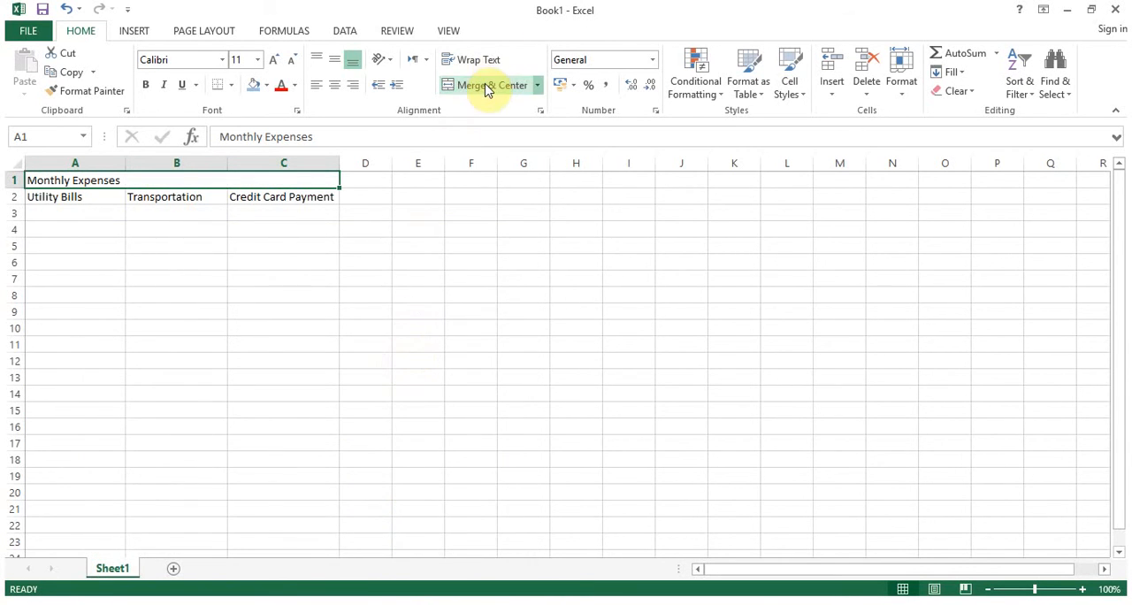
pyautogui.moveTo(486, 85)
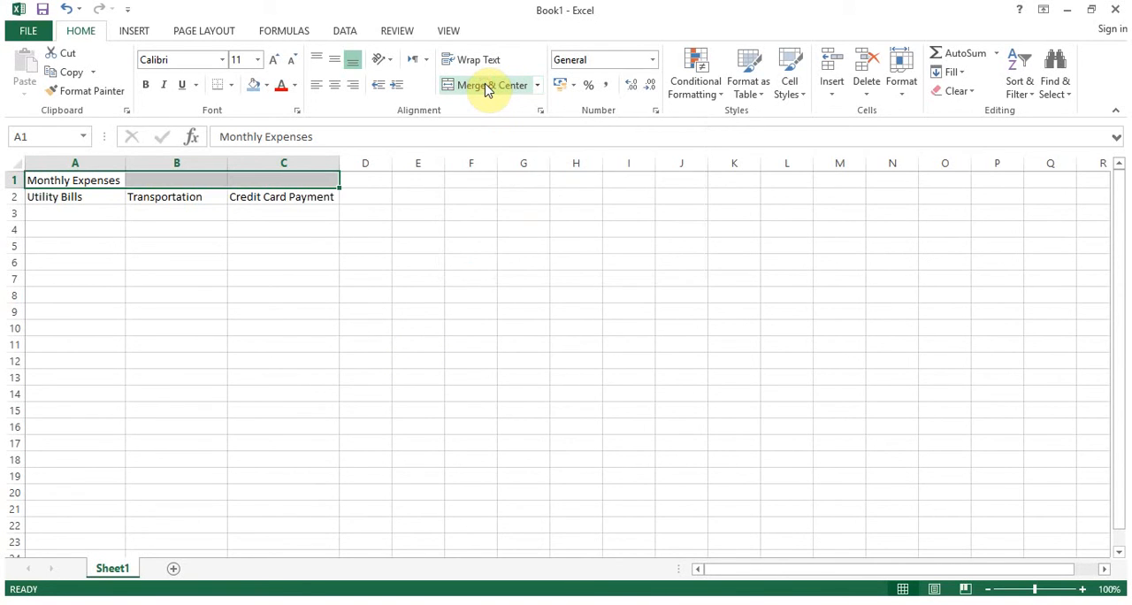
# Step: Center the Monthly Expenses title and enlarge its font to 18 points
pyautogui.click(485, 85)
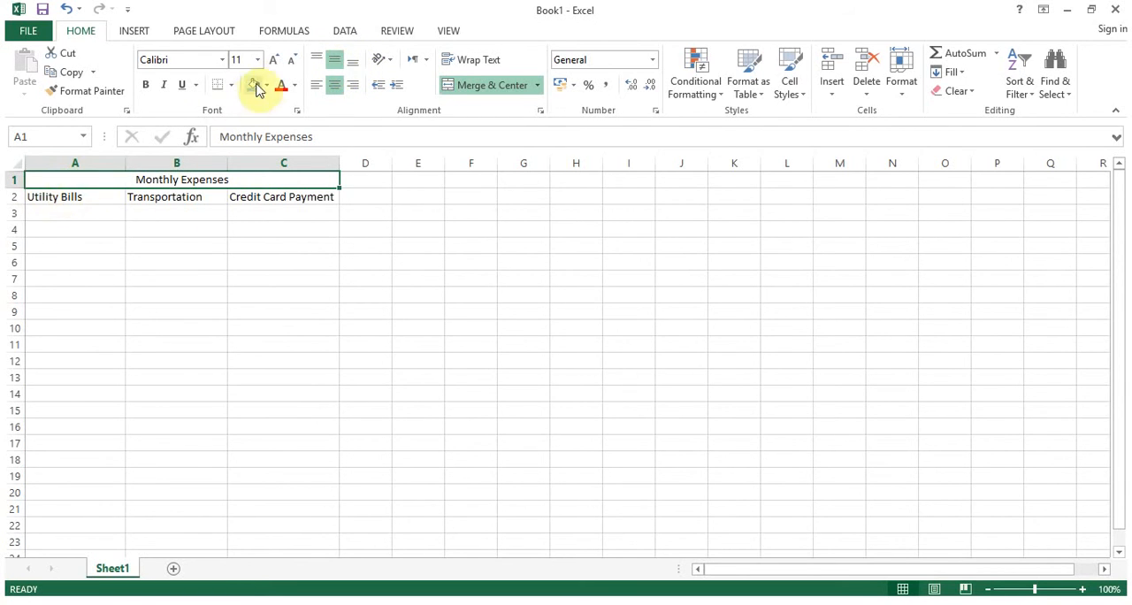
pyautogui.click(272, 60)
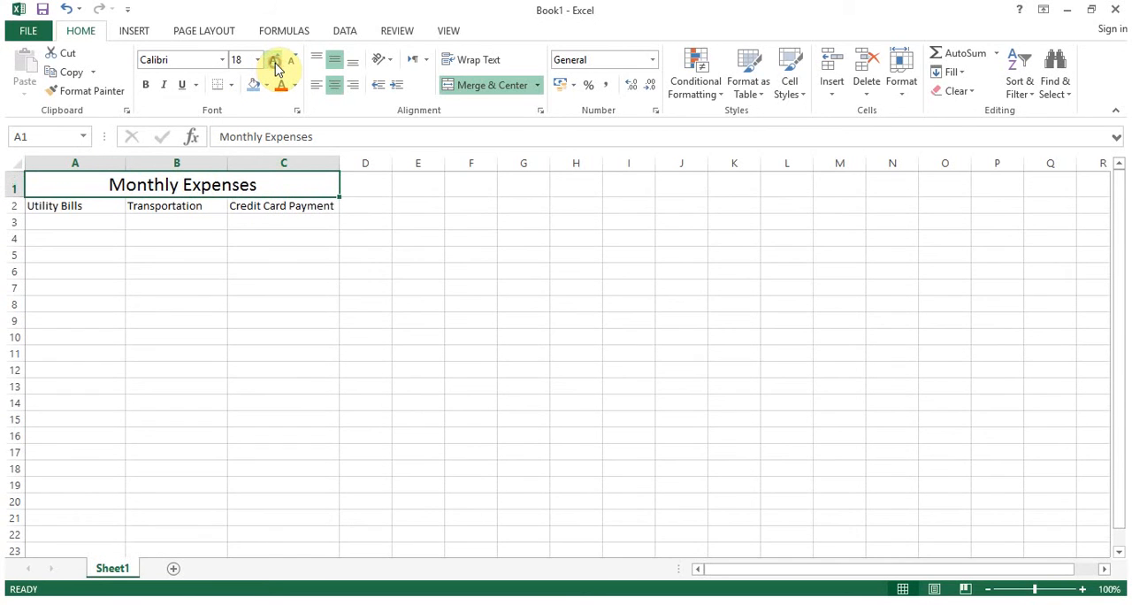
pyautogui.click(274, 60)
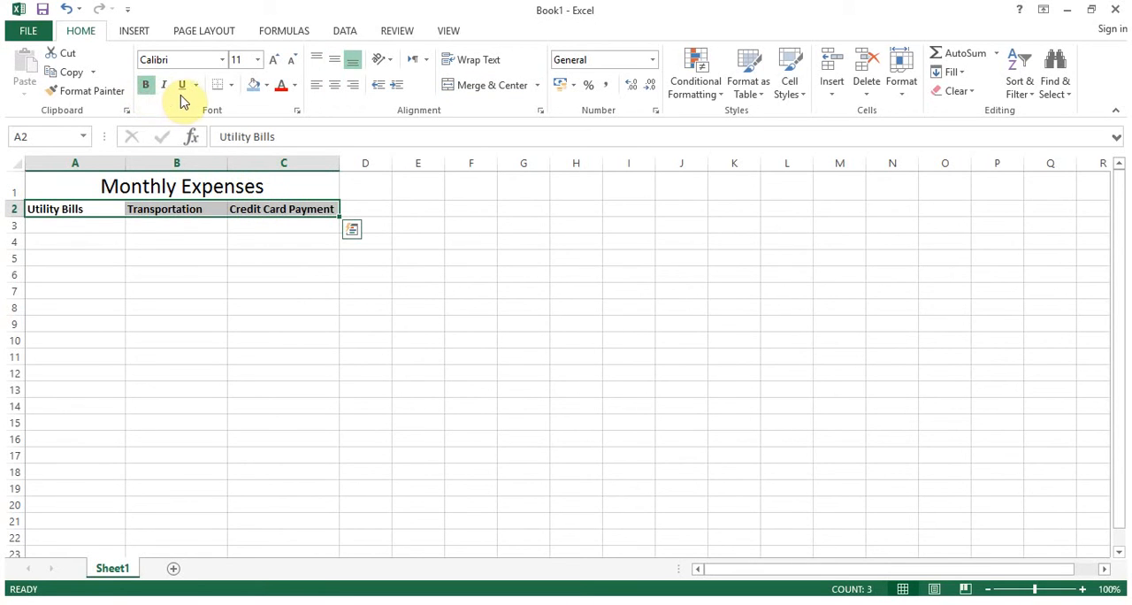
pyautogui.moveTo(181, 85)
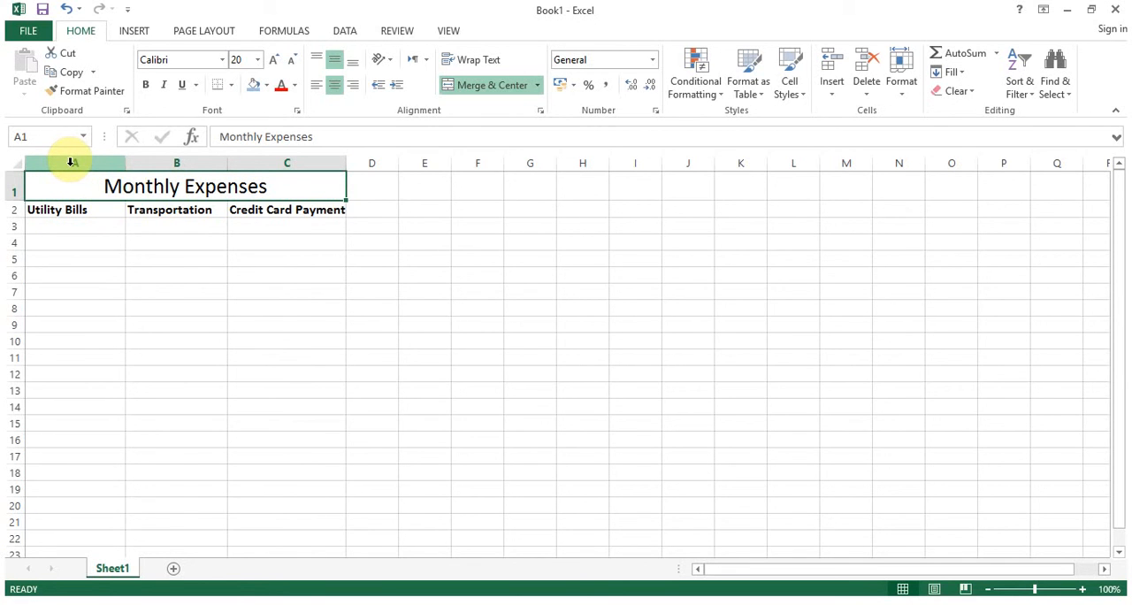
# Step: Insert a new empty column A in front of Utility Bills
pyautogui.click(70, 162)
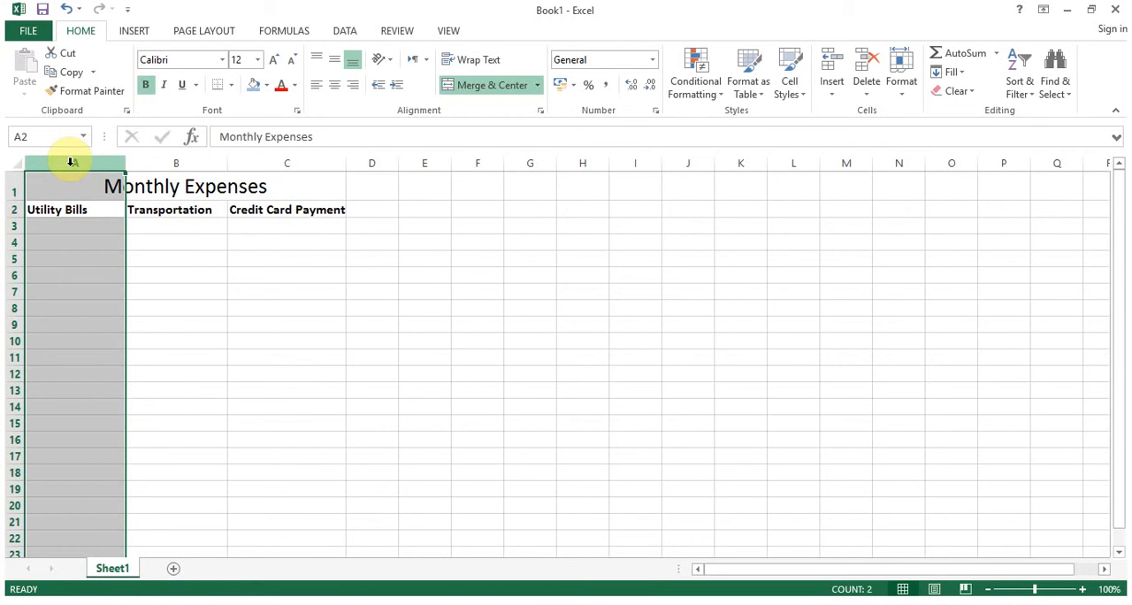
pyautogui.rightClick(75, 163)
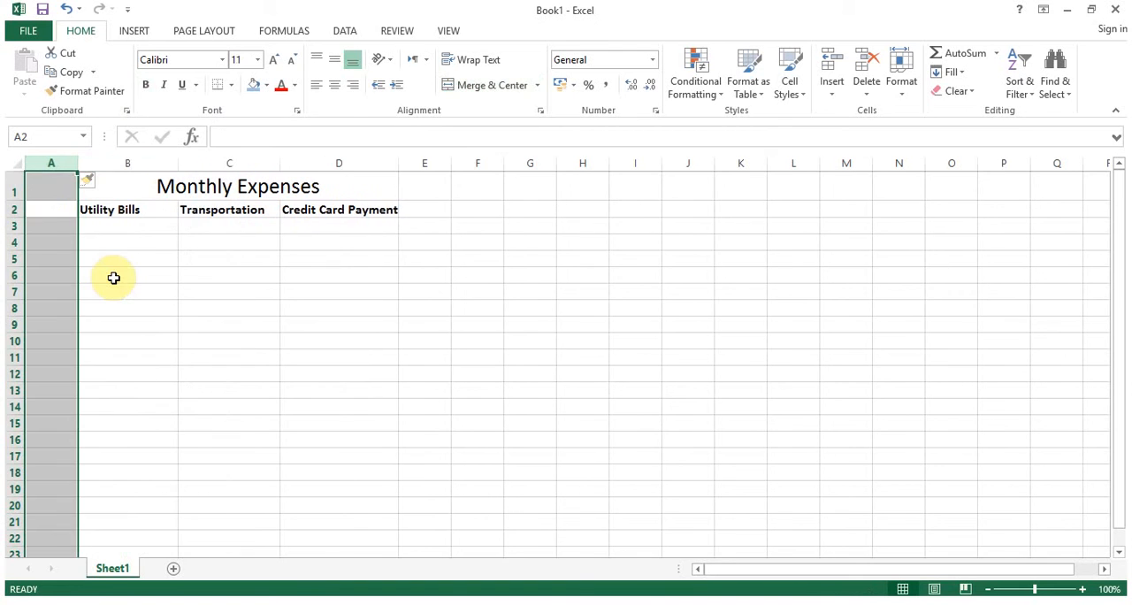
pyautogui.click(49, 227)
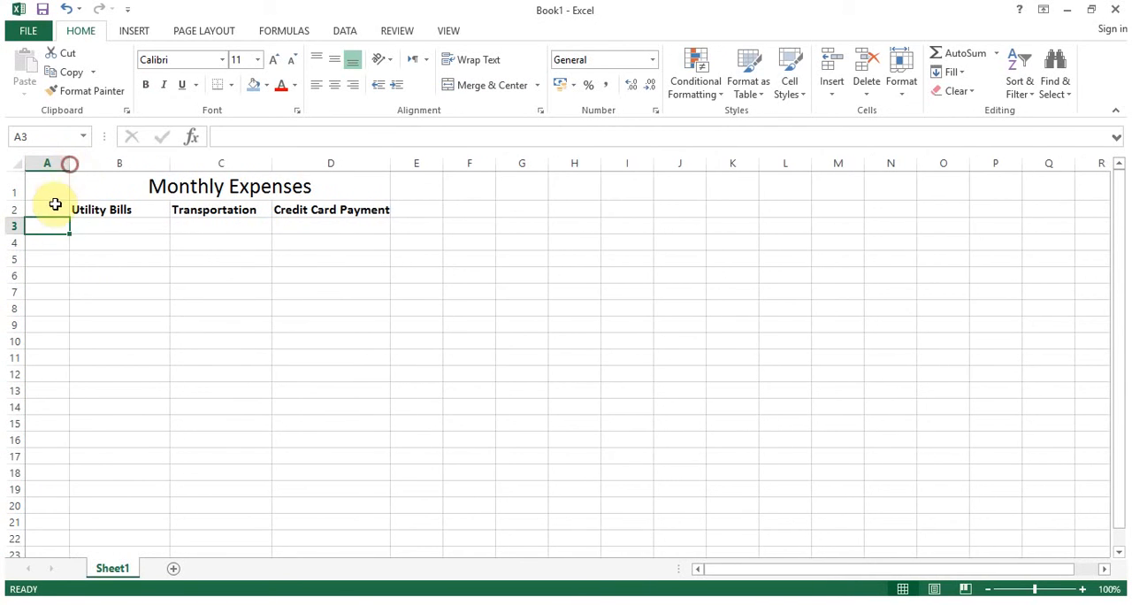
# Step: Head the new column 'Sr. #' in A2, then reselect it to retype as Date
pyautogui.click(46, 211)
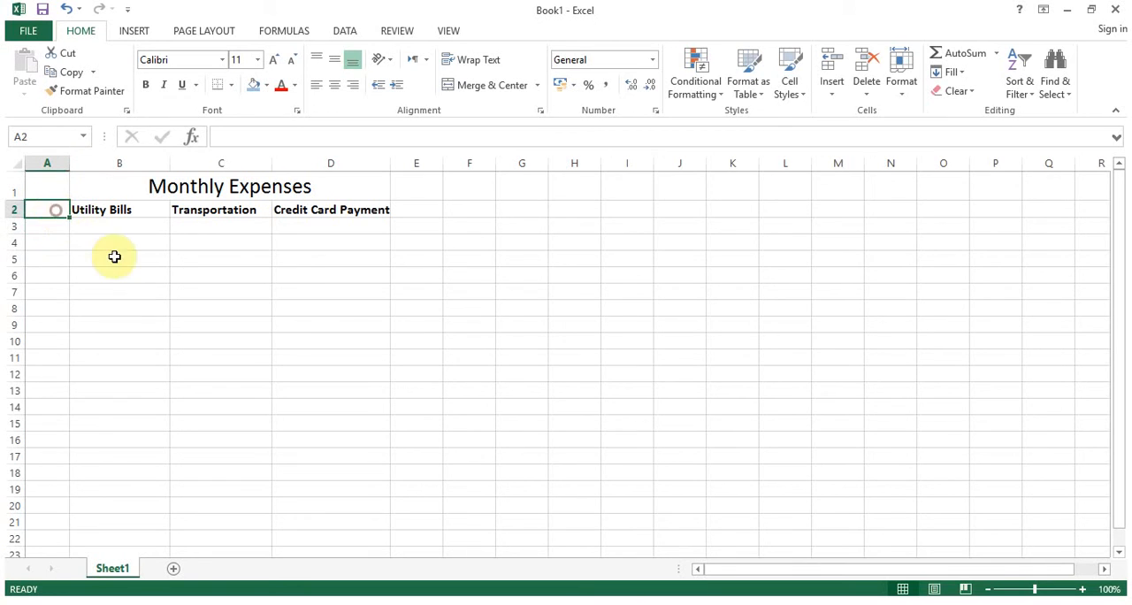
pyautogui.write('Sr.')
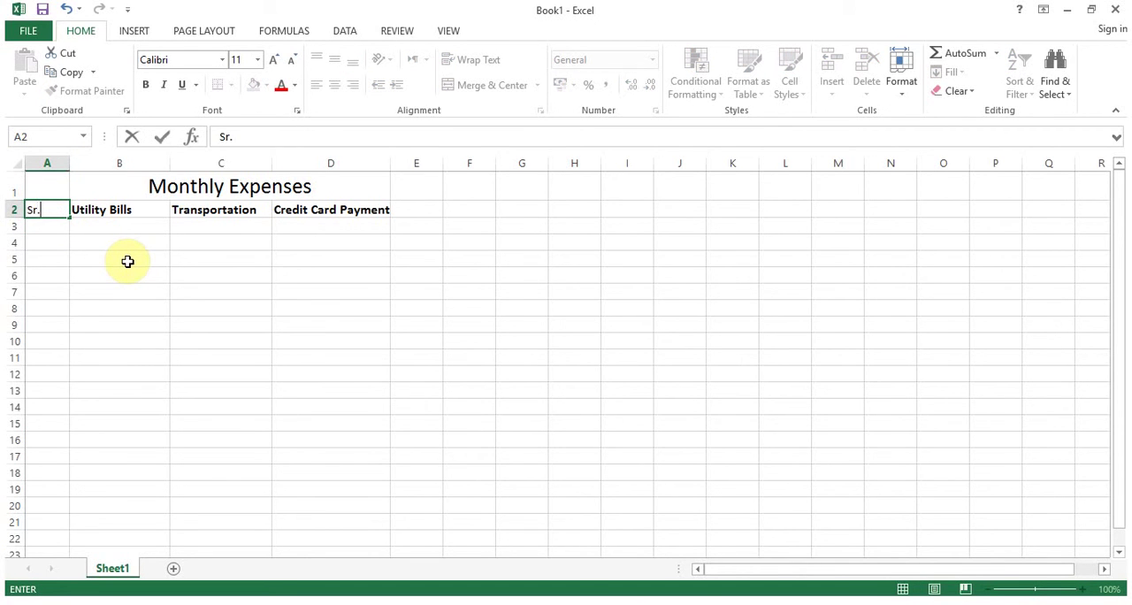
pyautogui.write('#')
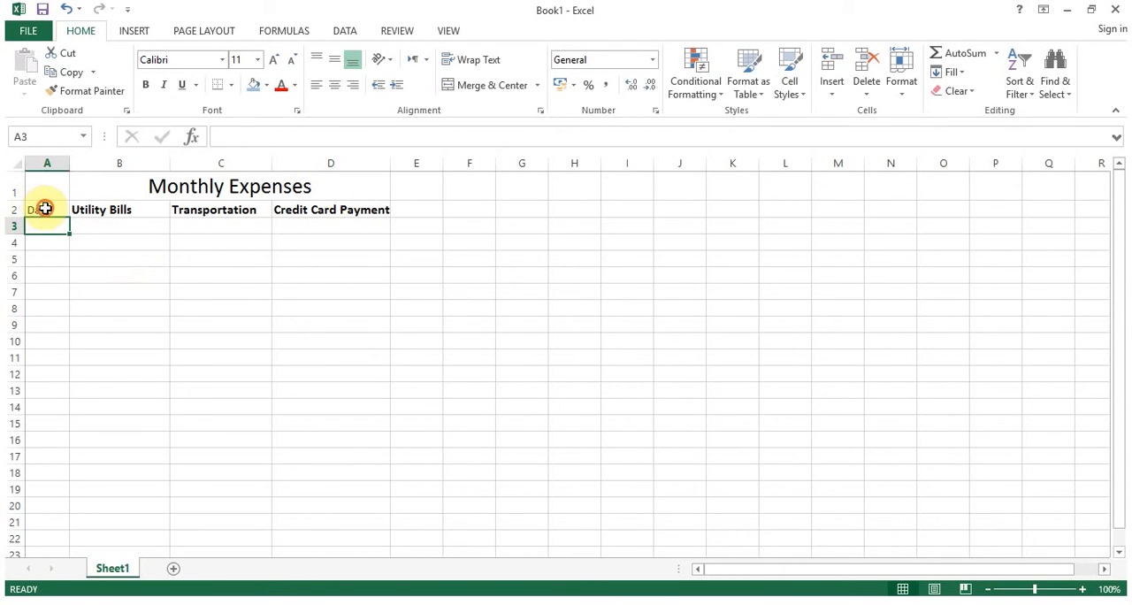
pyautogui.click(46, 209)
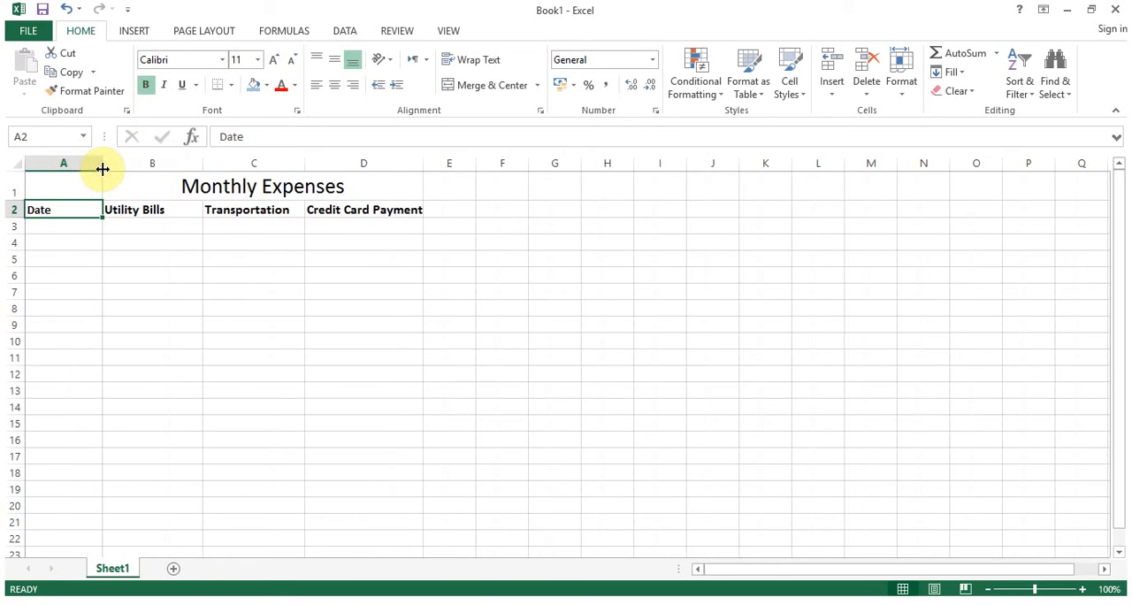
# Step: Widen the Date column and enter 01/01/2016 as the first row's date
pyautogui.moveTo(103, 163); pyautogui.dragTo(116, 163)
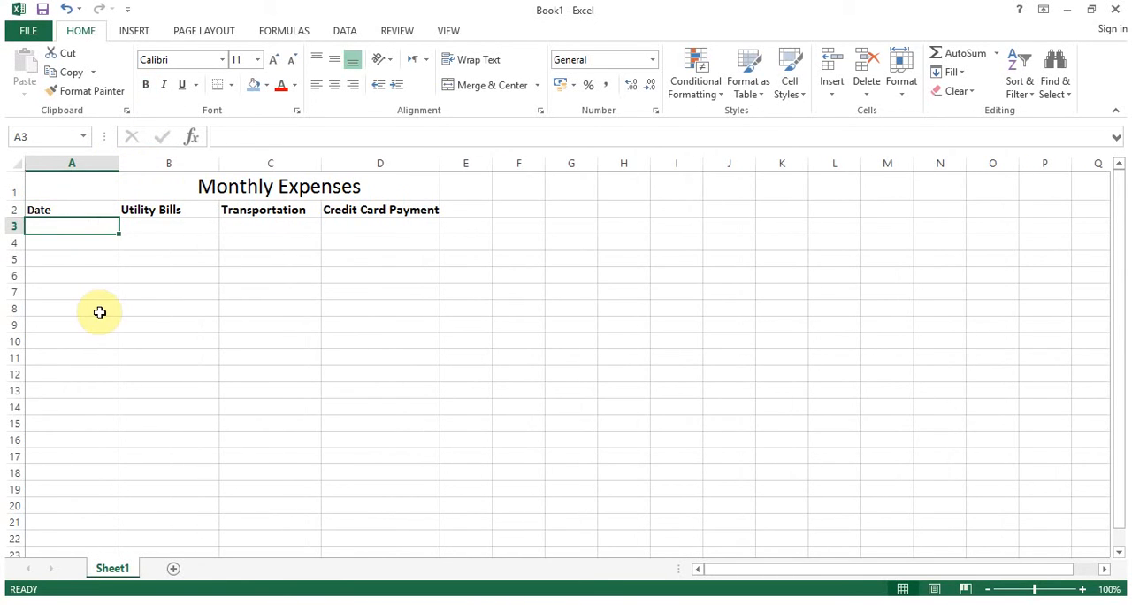
pyautogui.write('01/01/2016')
pyautogui.click(168, 227)
pyautogui.write('500')
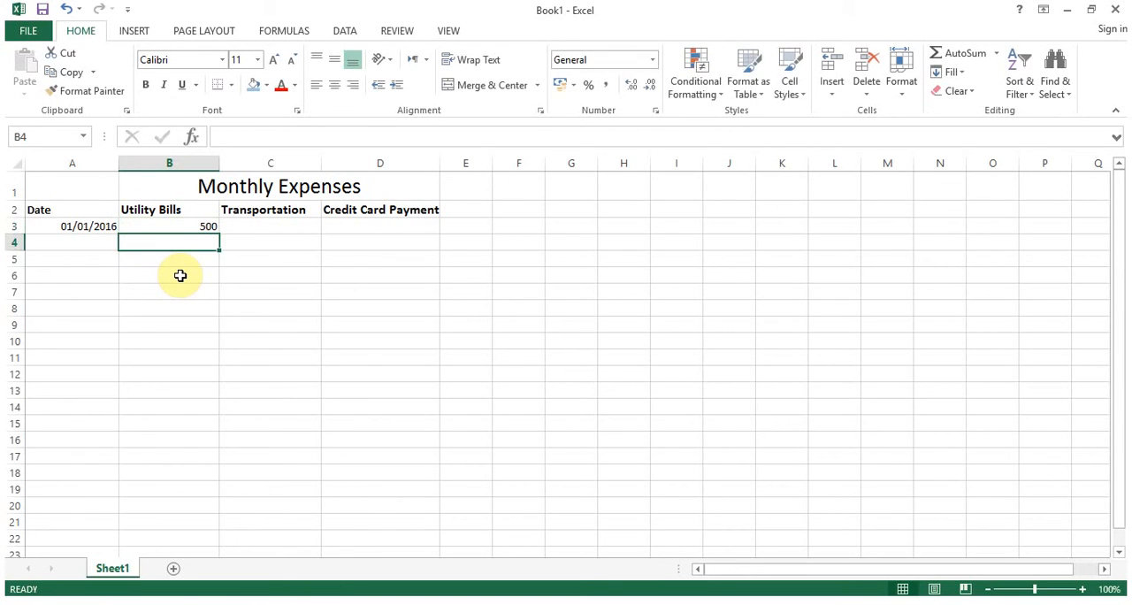
pyautogui.click(269, 226)
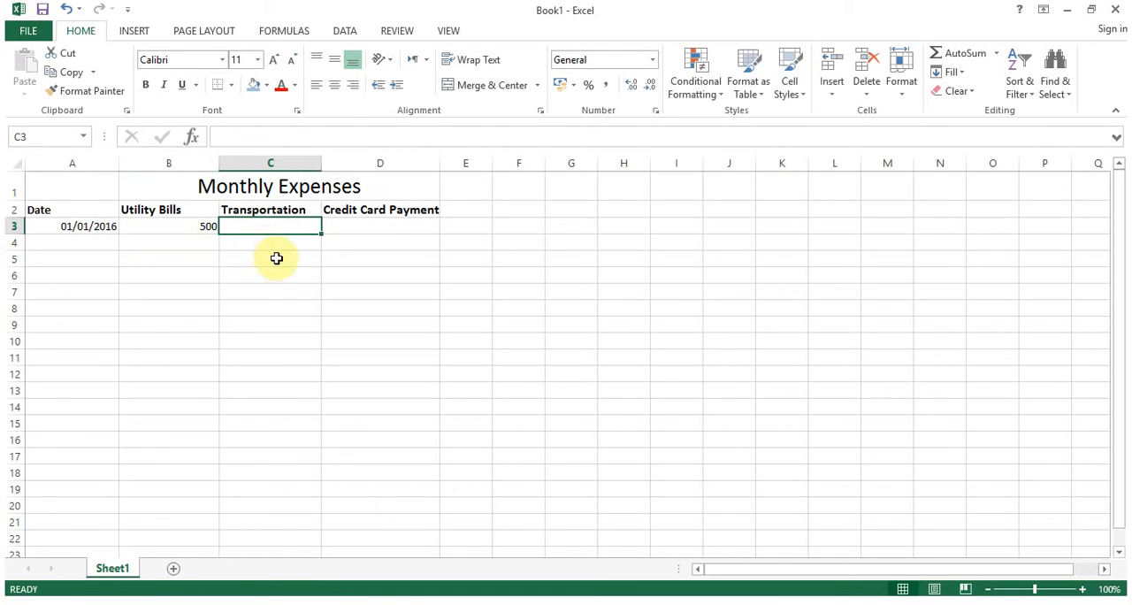
pyautogui.moveTo(283, 280)
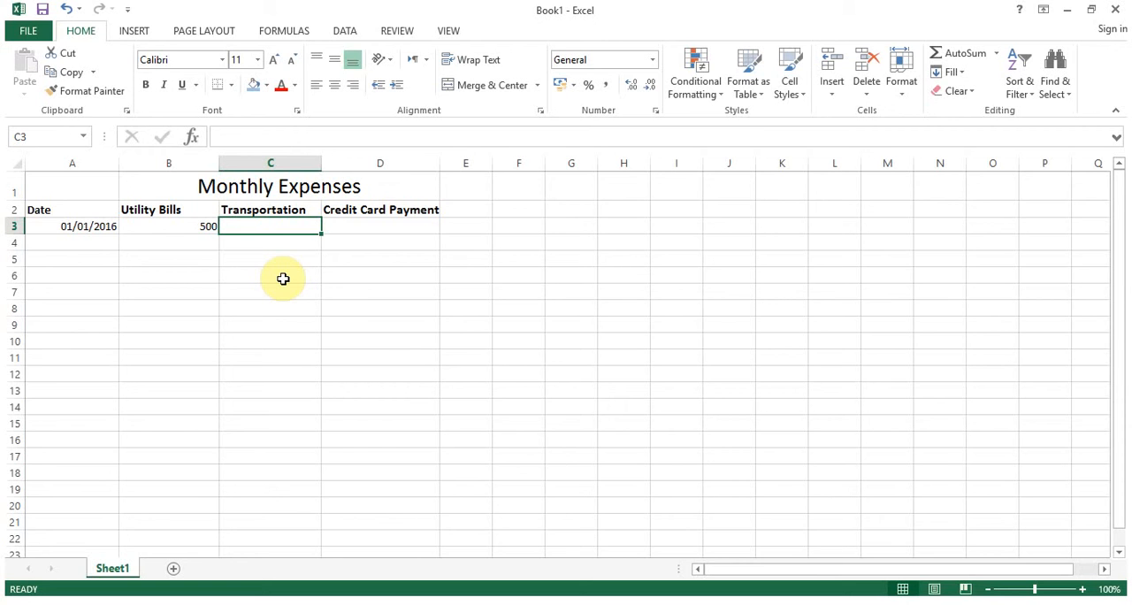
# Step: Enter 200 under Transportation and 600 under Credit Card Payment in row 3
pyautogui.write('200')
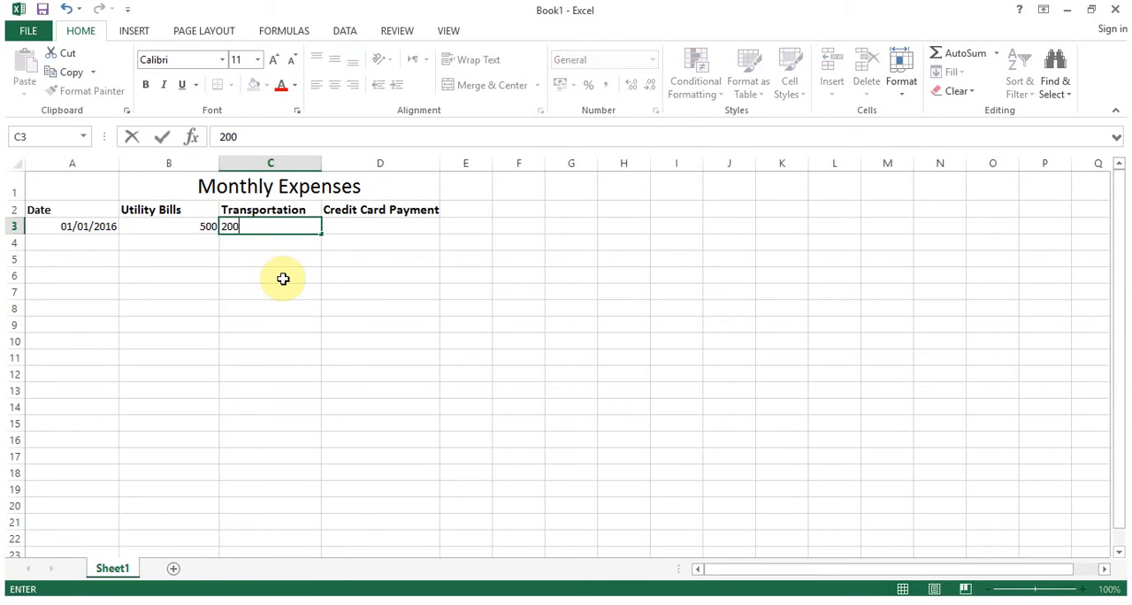
pyautogui.press('Return')
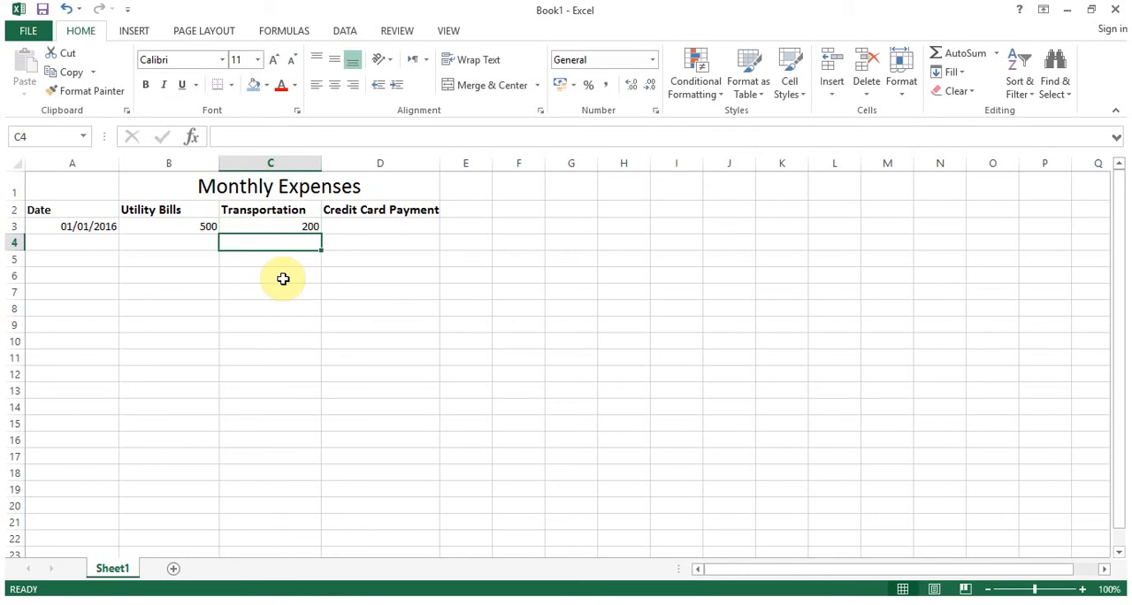
pyautogui.click(381, 226)
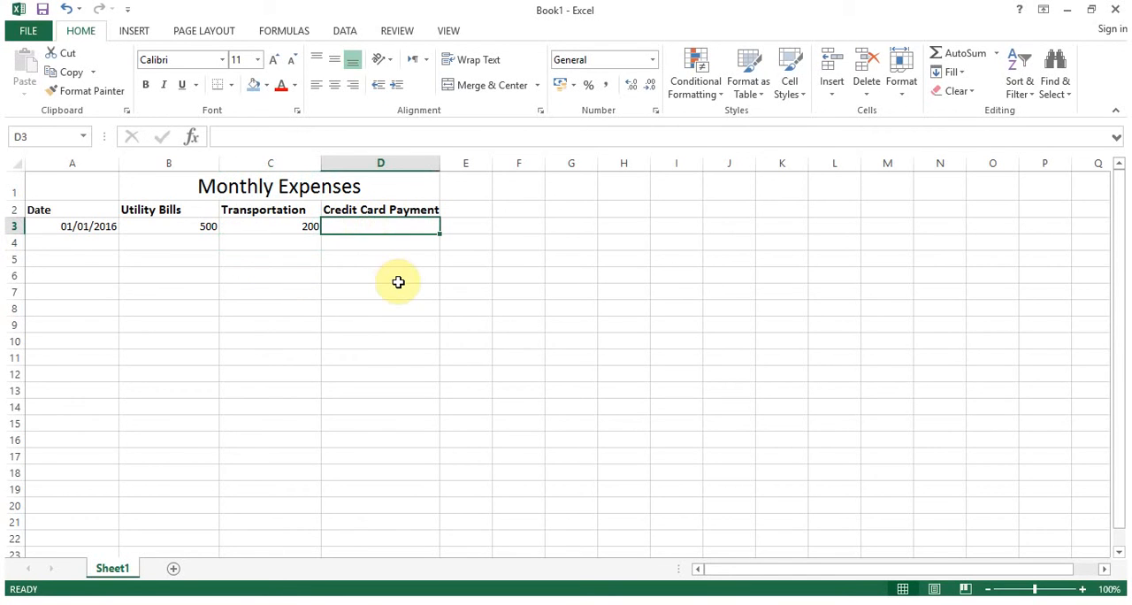
pyautogui.write('600')
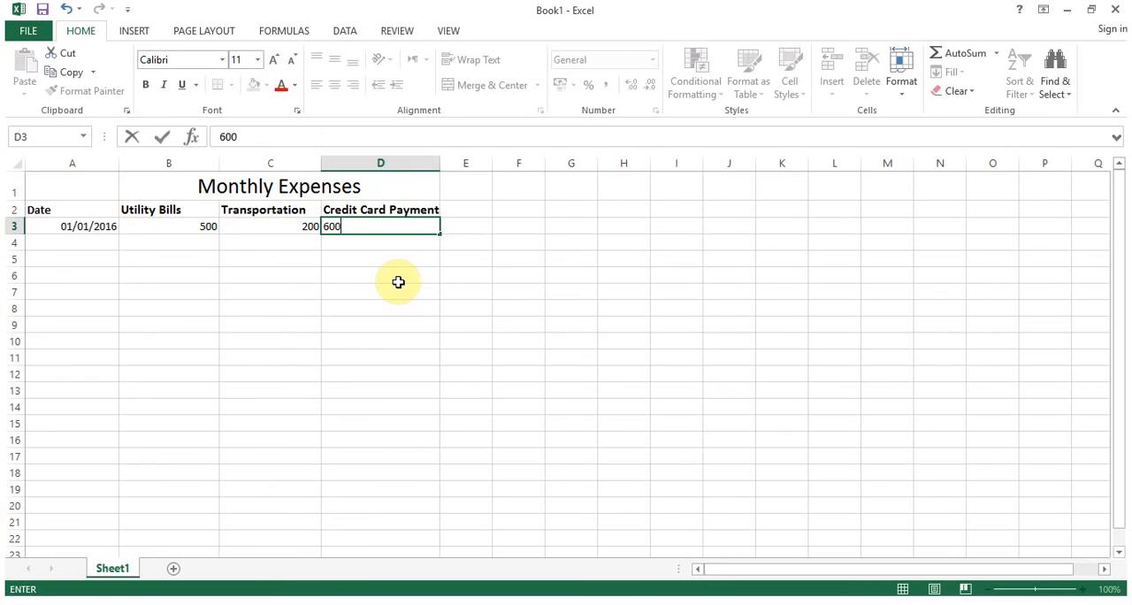
pyautogui.press('Return')
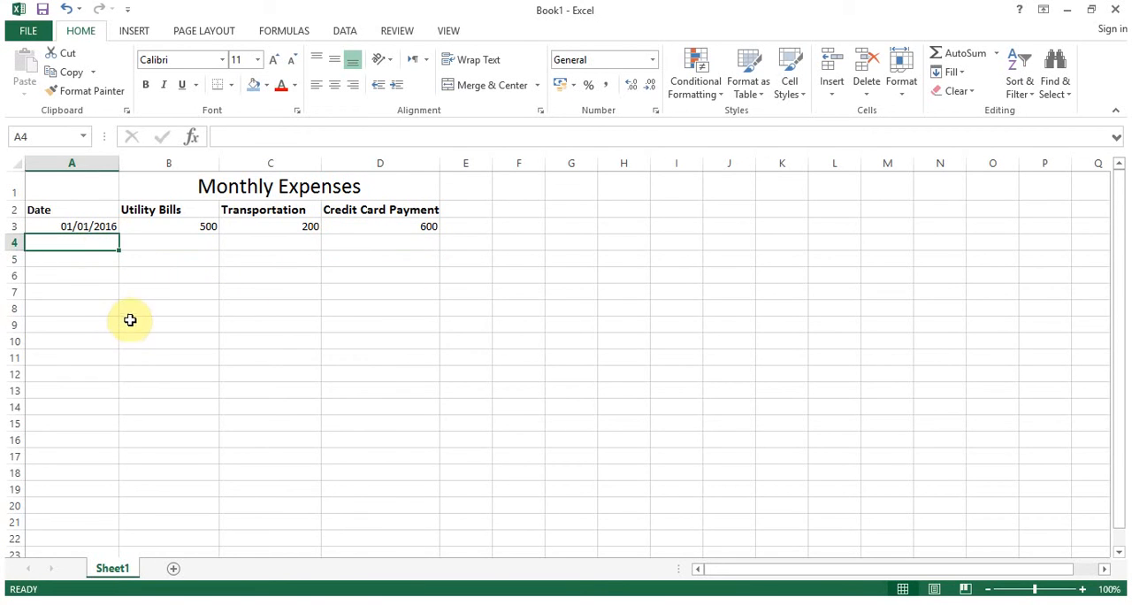
pyautogui.click(71, 226)
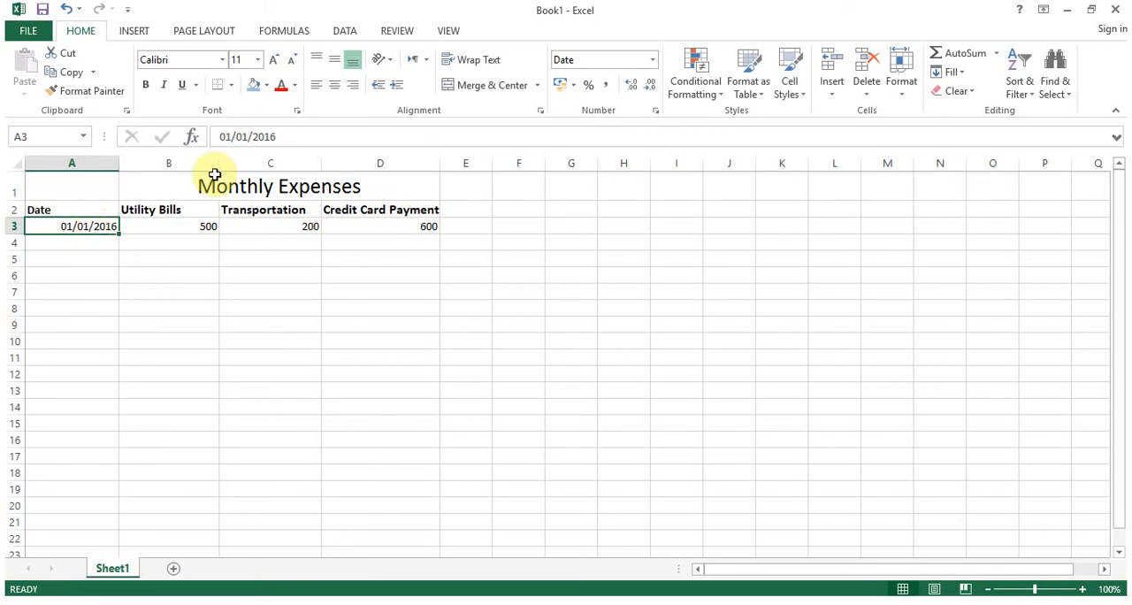
pyautogui.moveTo(213, 185)
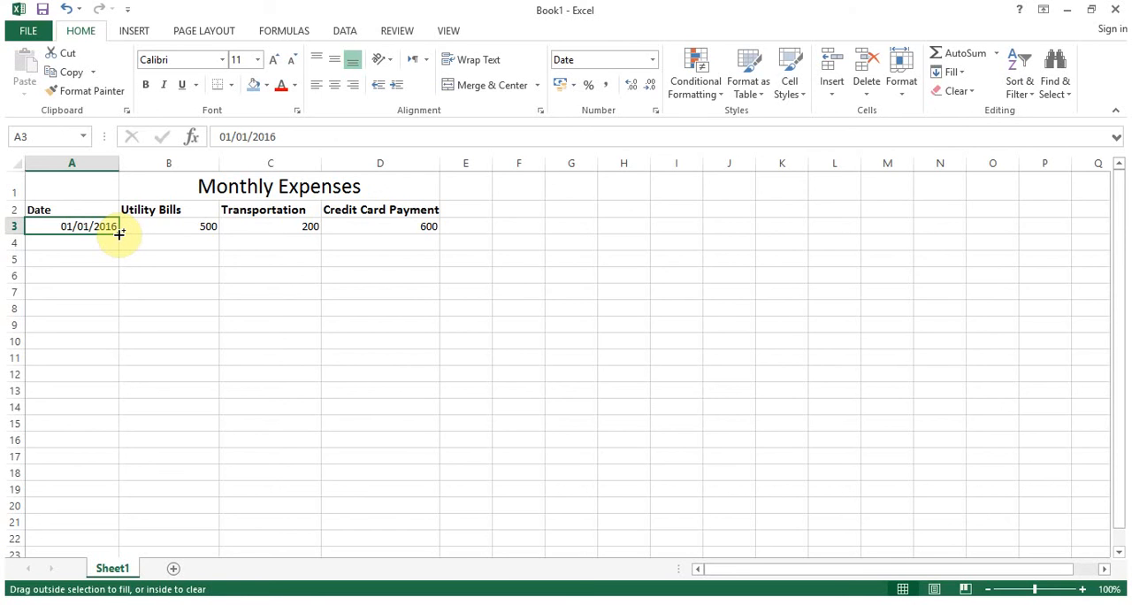
pyautogui.moveTo(117, 233); pyautogui.dragTo(127, 308)
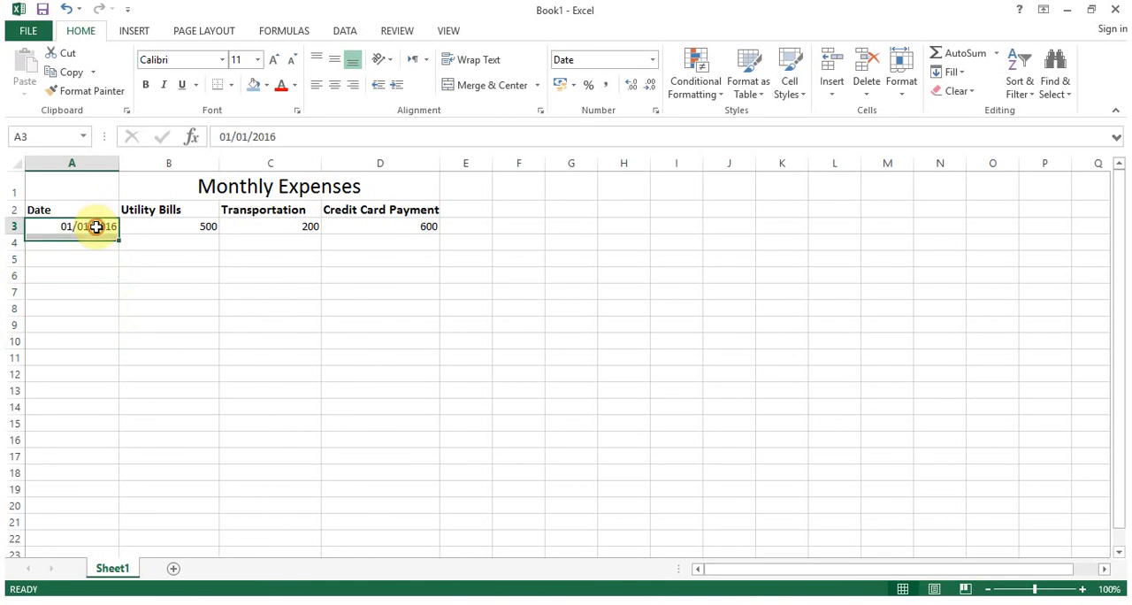
pyautogui.moveTo(96, 226); pyautogui.dragTo(113, 311)
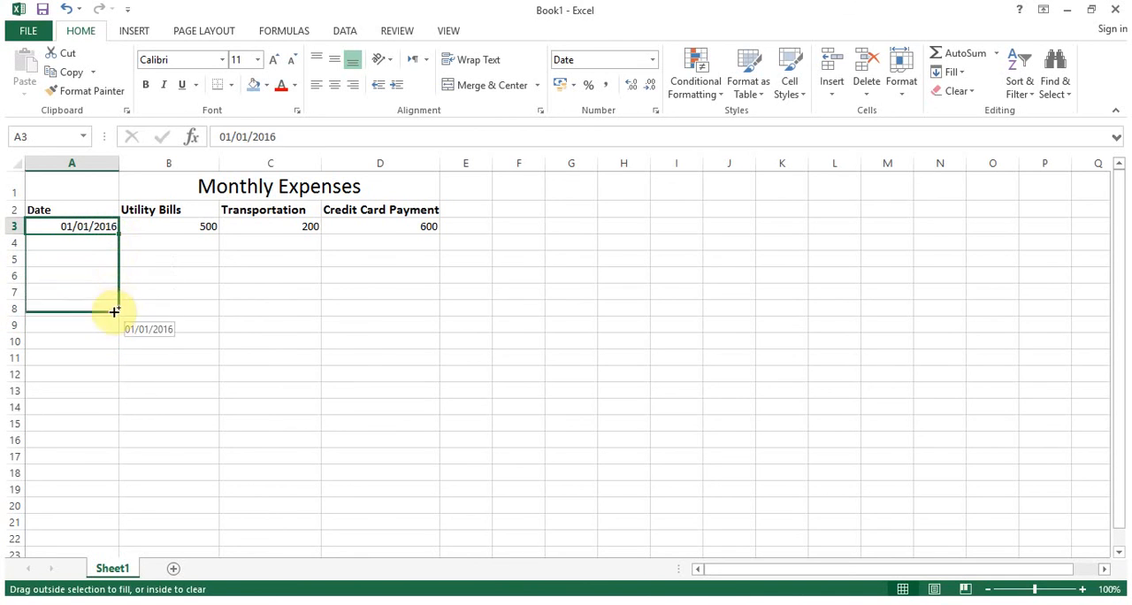
pyautogui.moveTo(113, 226); pyautogui.dragTo(114, 357)
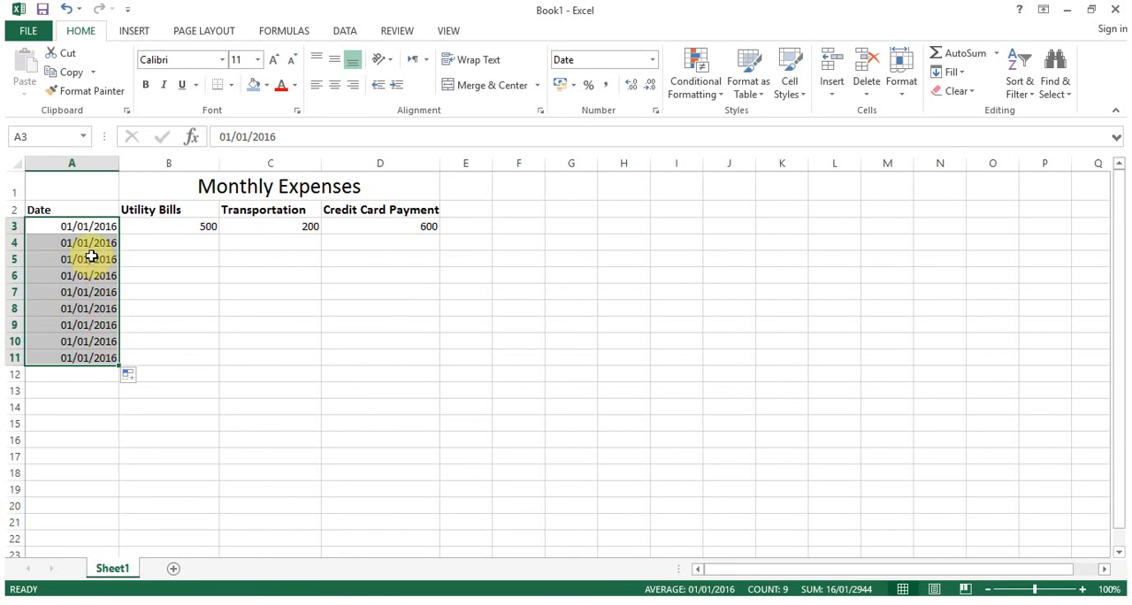
pyautogui.moveTo(92, 246)
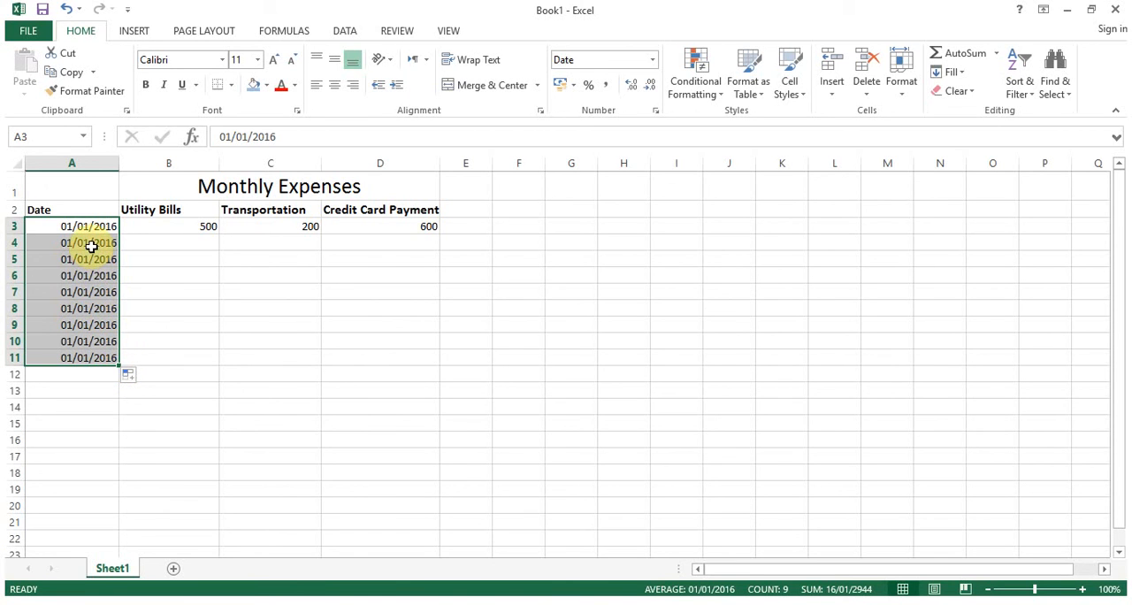
pyautogui.moveTo(89, 242); pyautogui.dragTo(88, 276)
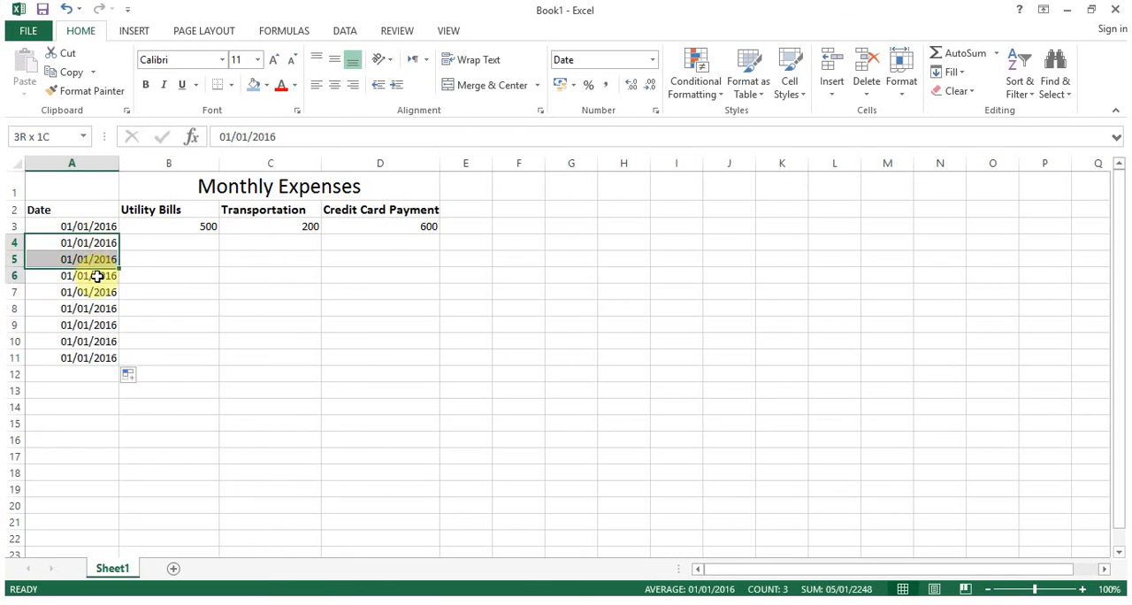
pyautogui.press('Delete')
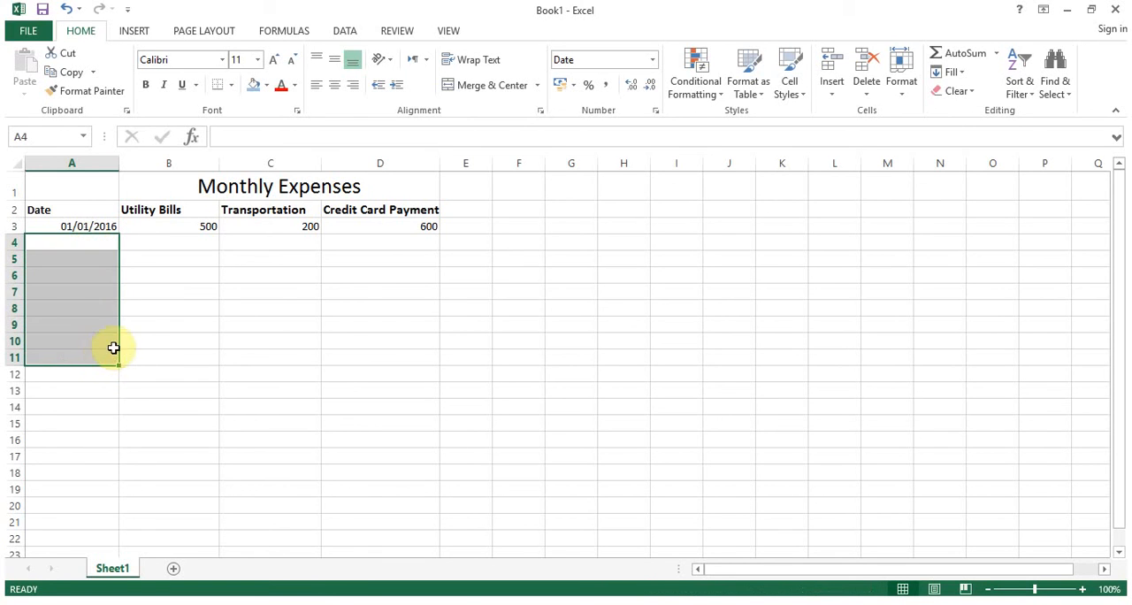
pyautogui.rightClick(88, 226)
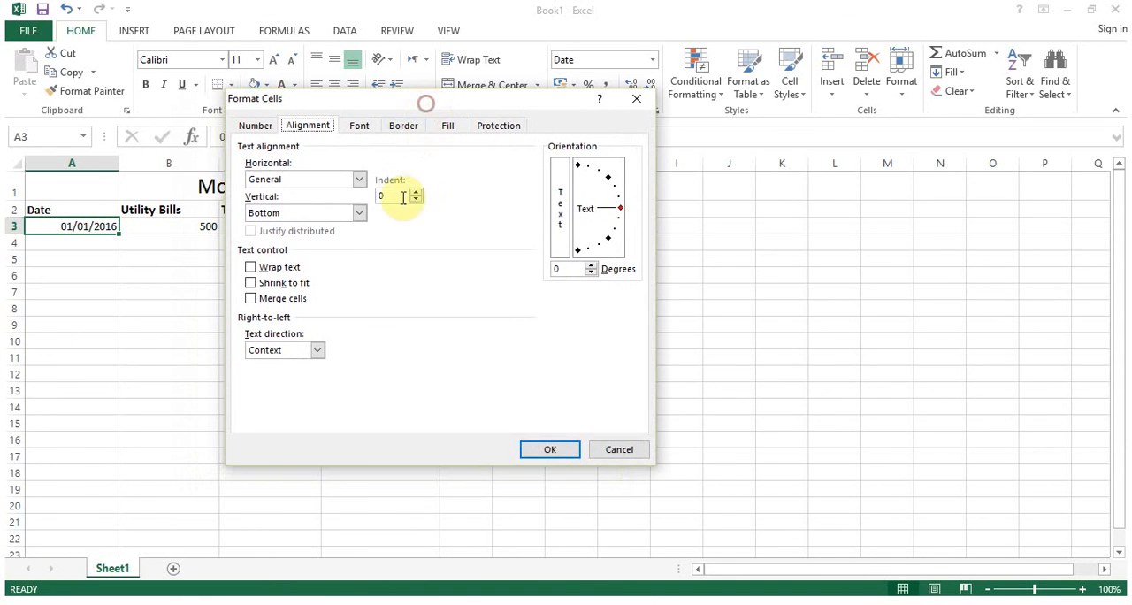
pyautogui.click(255, 123)
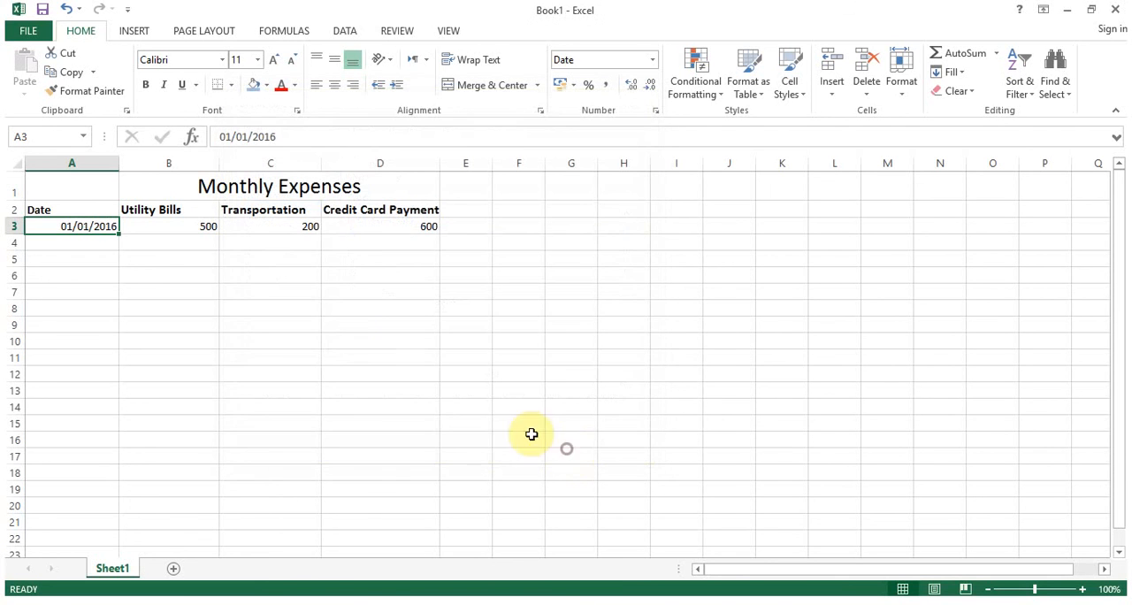
pyautogui.moveTo(117, 233)
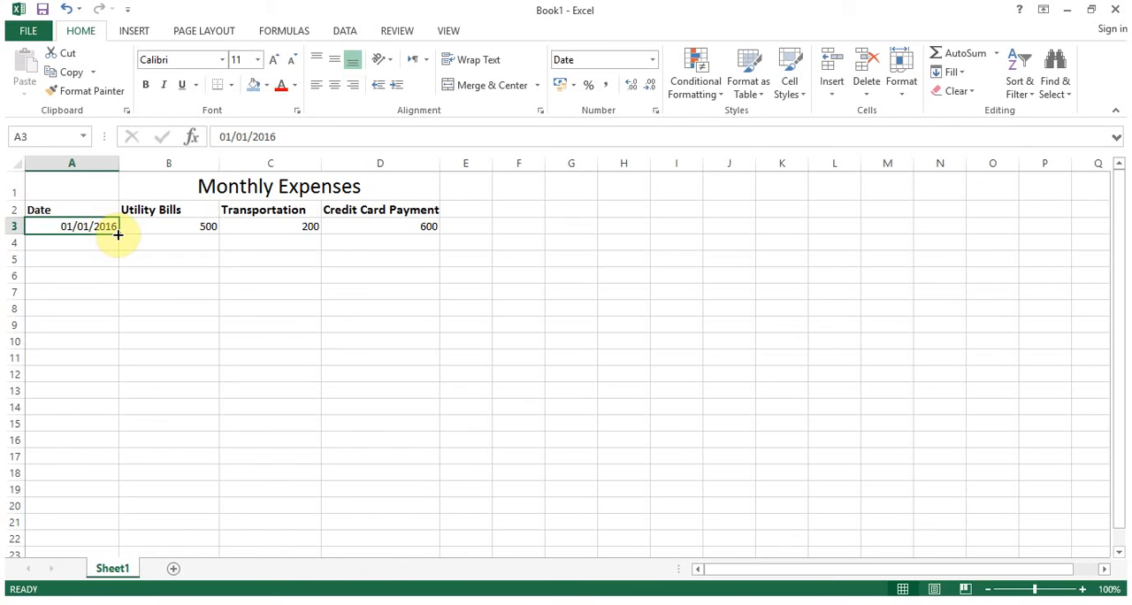
# Step: Fill the 01/01/2016 date from A3 down column A through row 8
pyautogui.moveTo(116, 232); pyautogui.dragTo(122, 329)
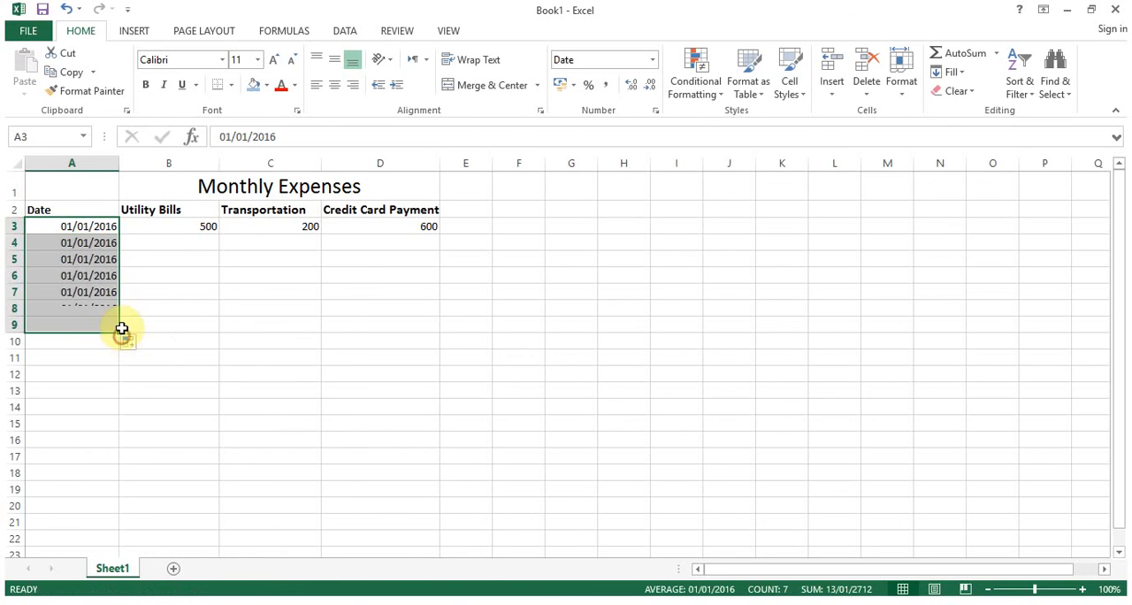